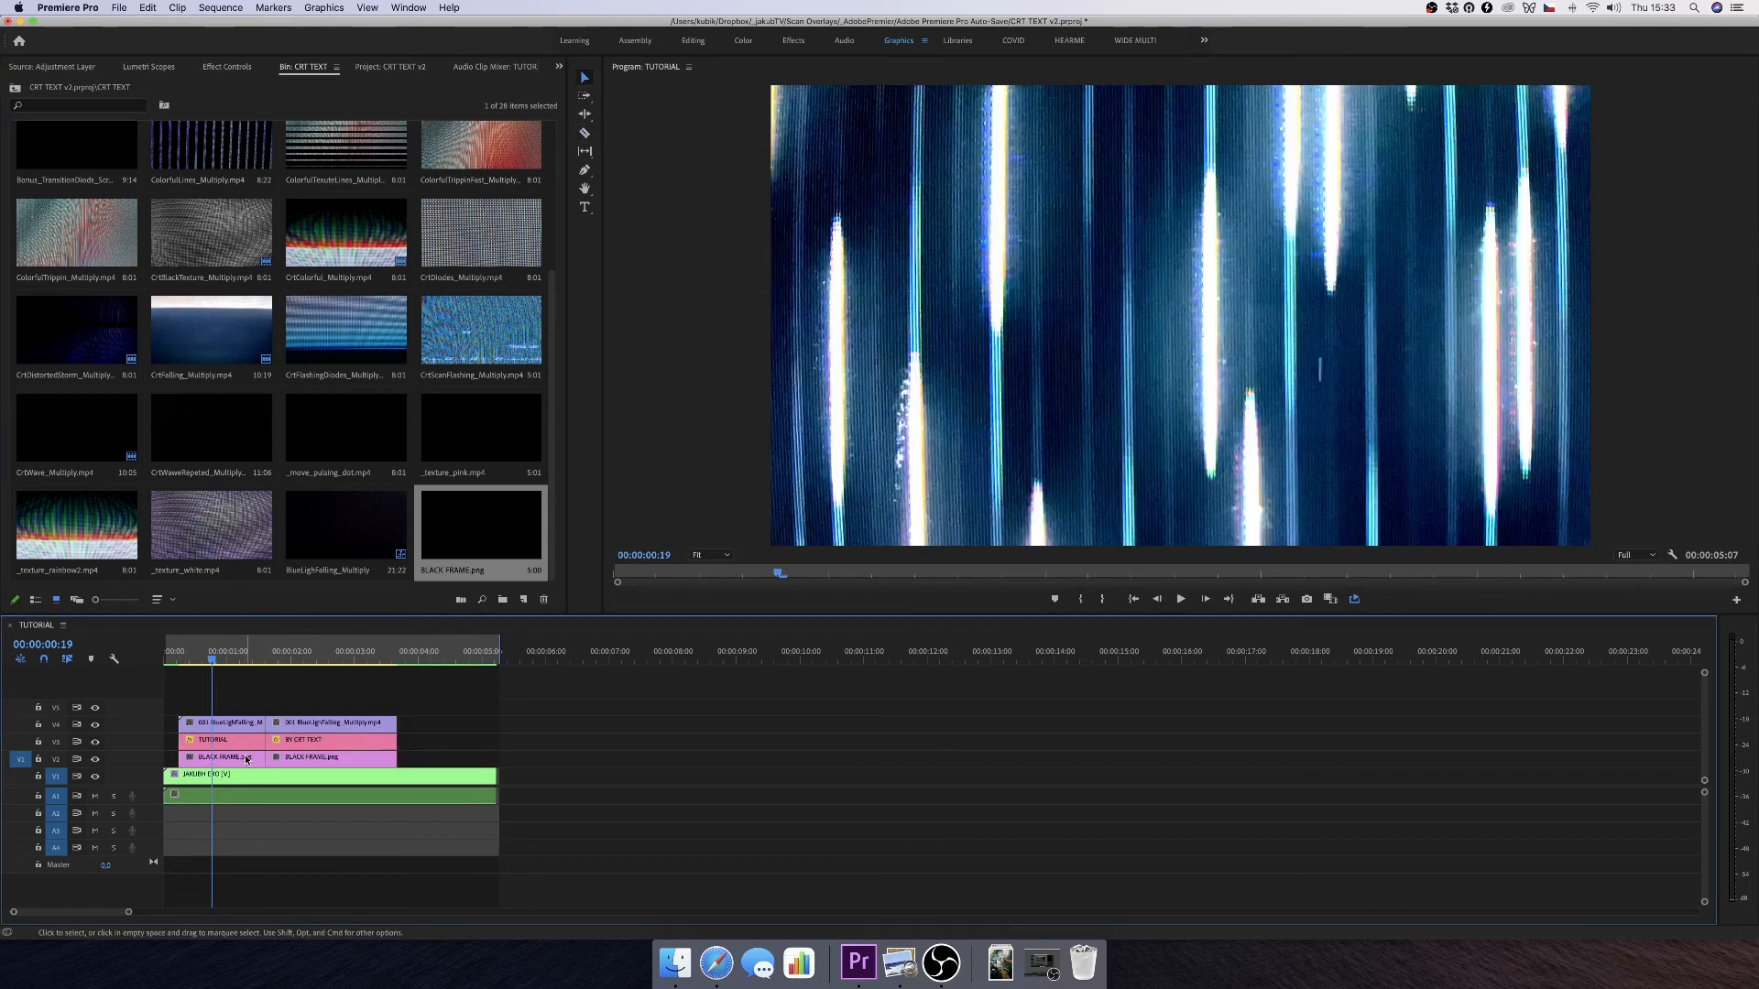
# - Set the Blend Mode of both BlueLightFalling texture clips to Multiply
pyautogui.click(213, 281)
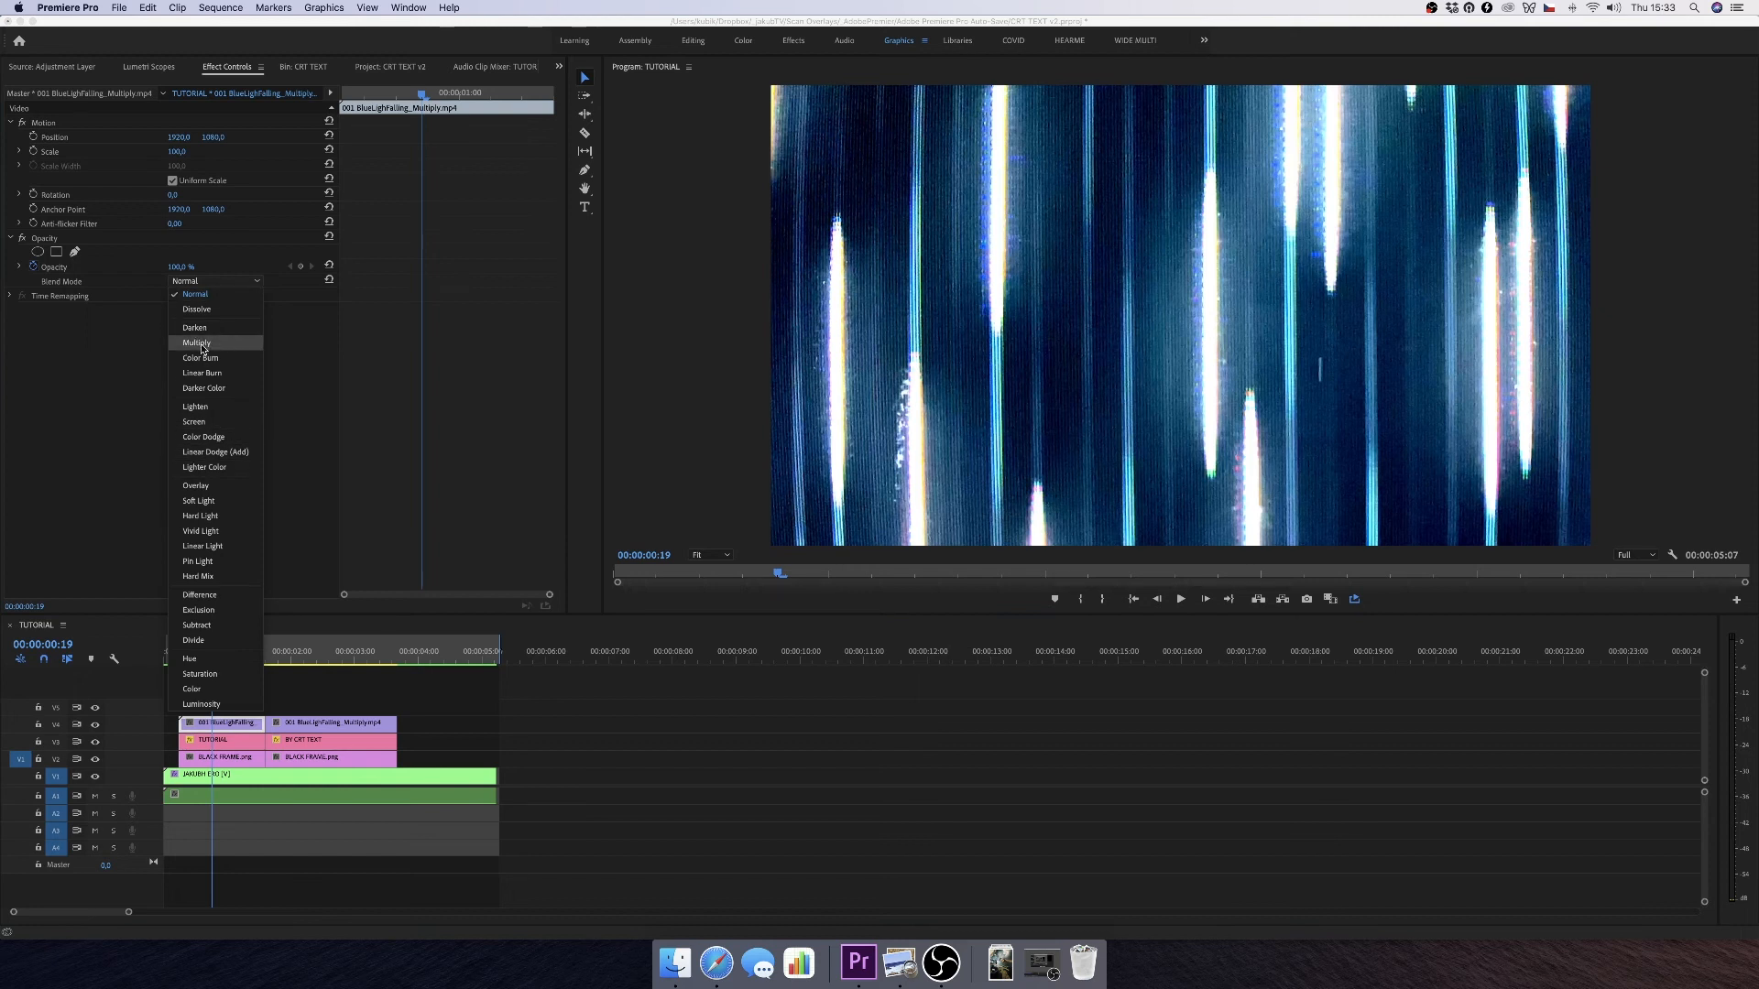
pyautogui.click(196, 342)
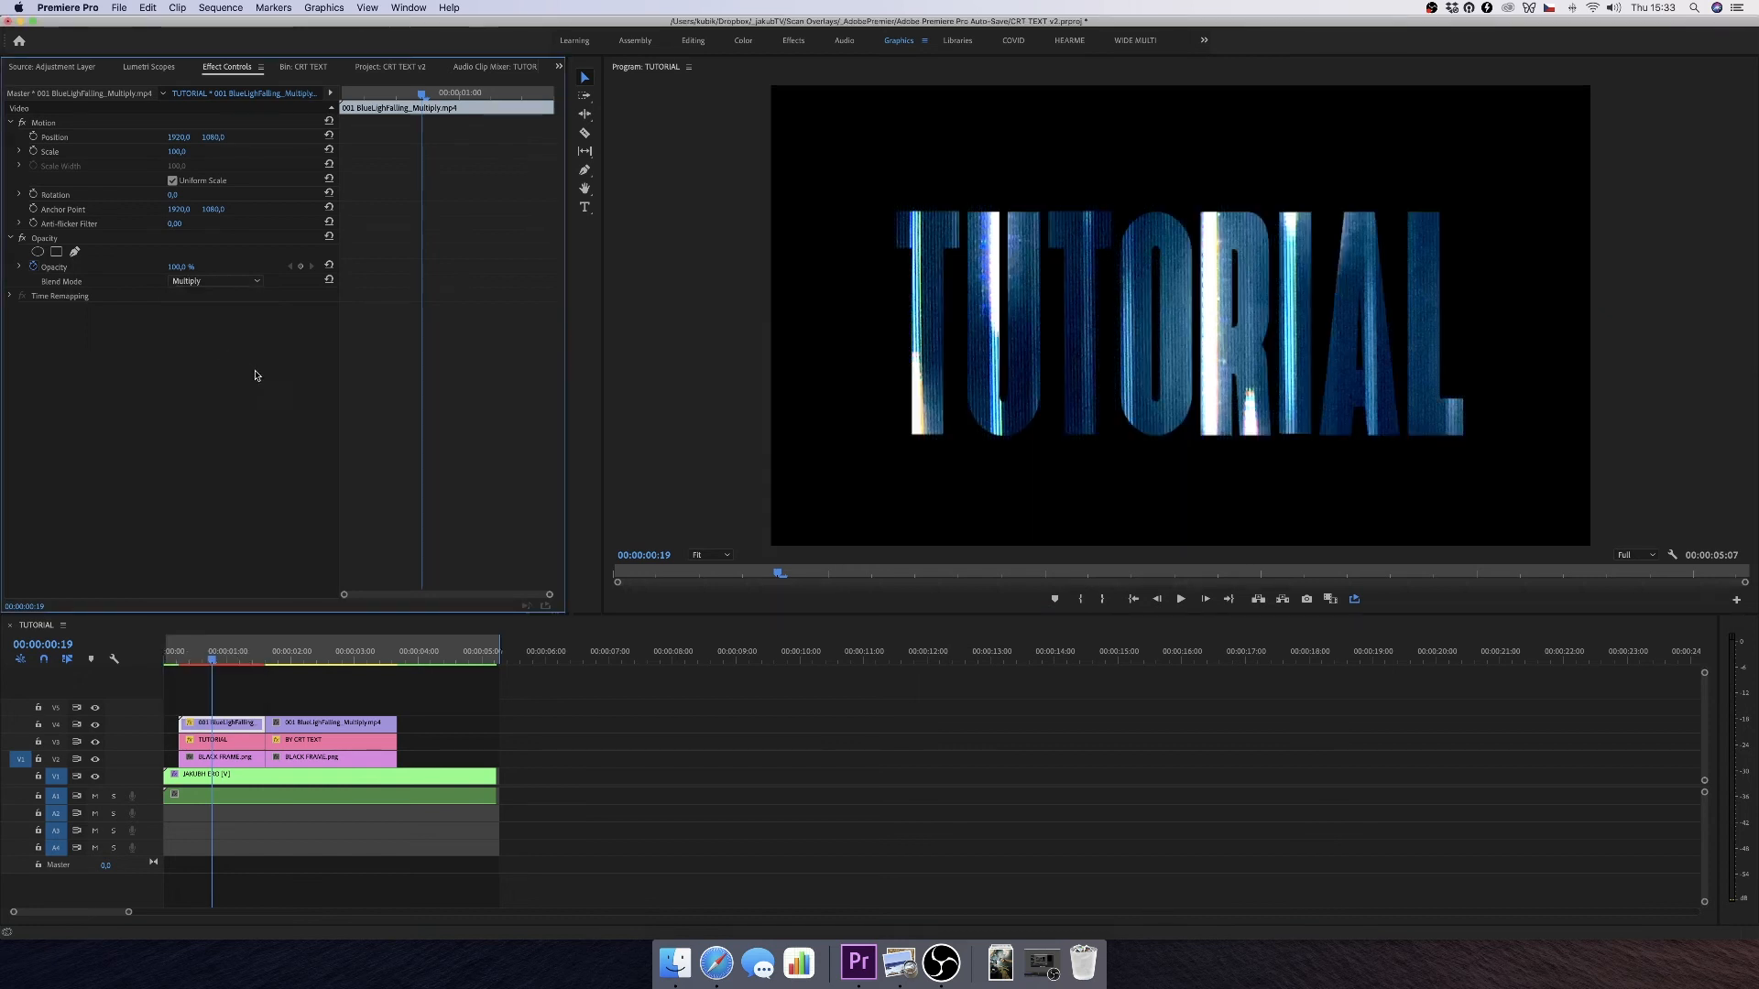
pyautogui.click(214, 280)
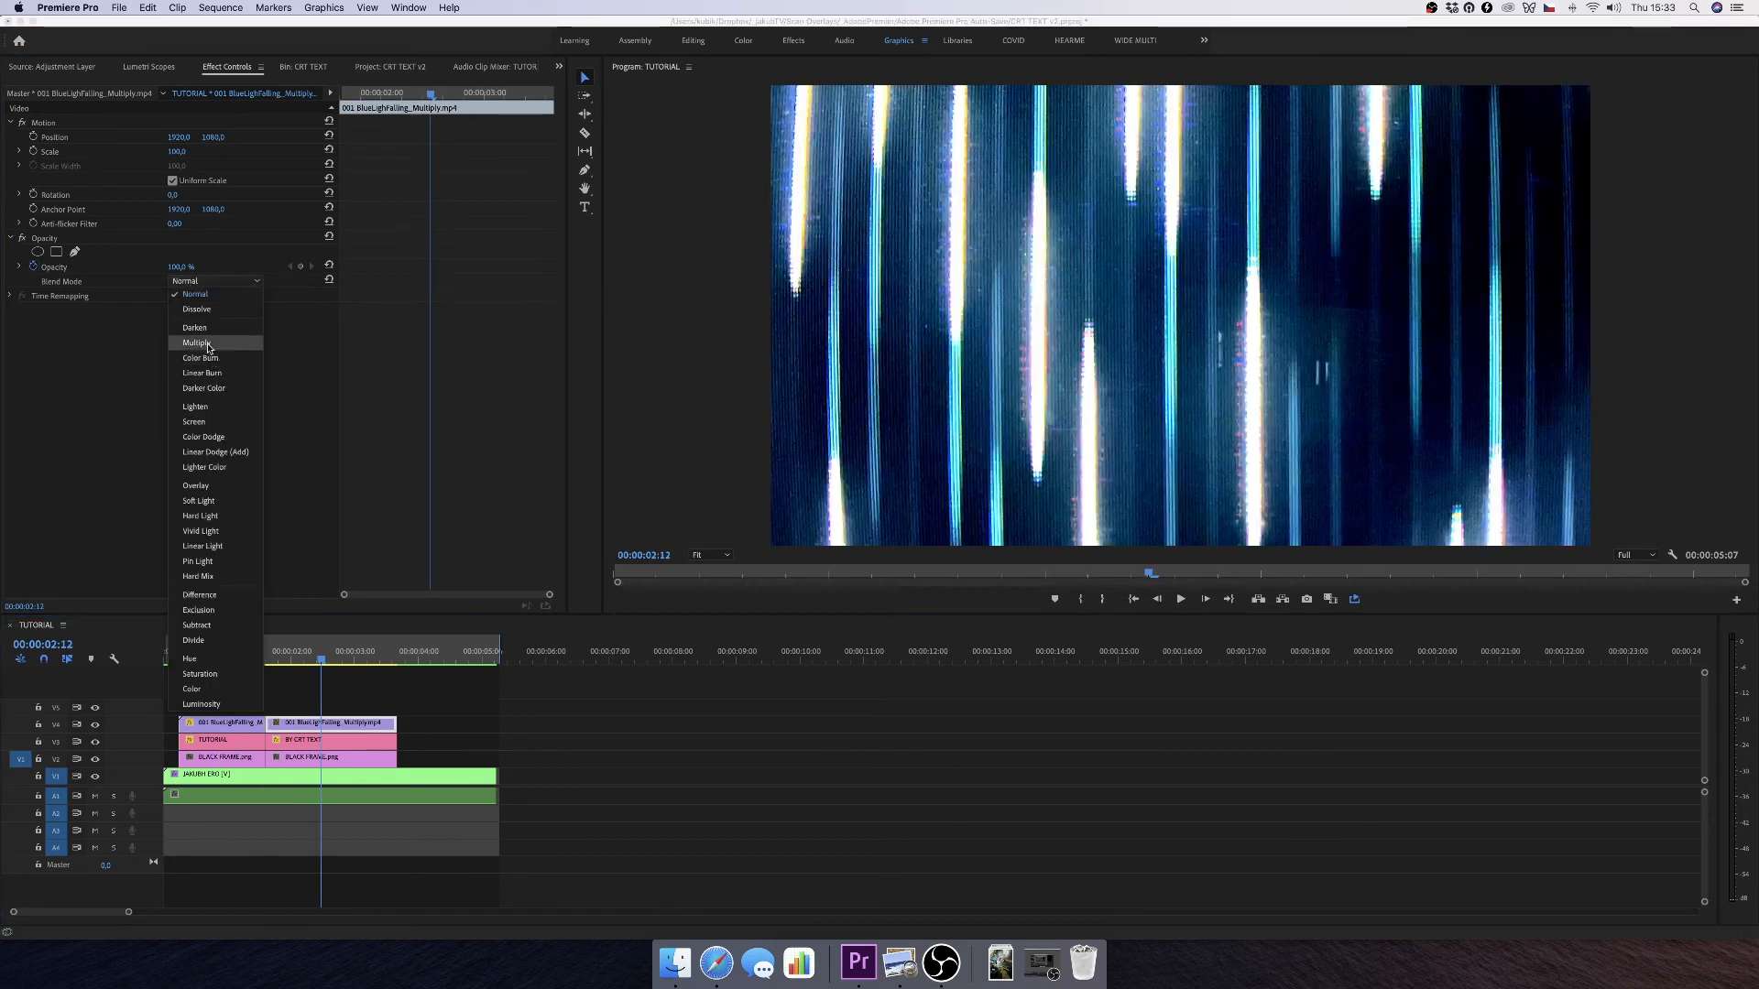
pyautogui.click(195, 342)
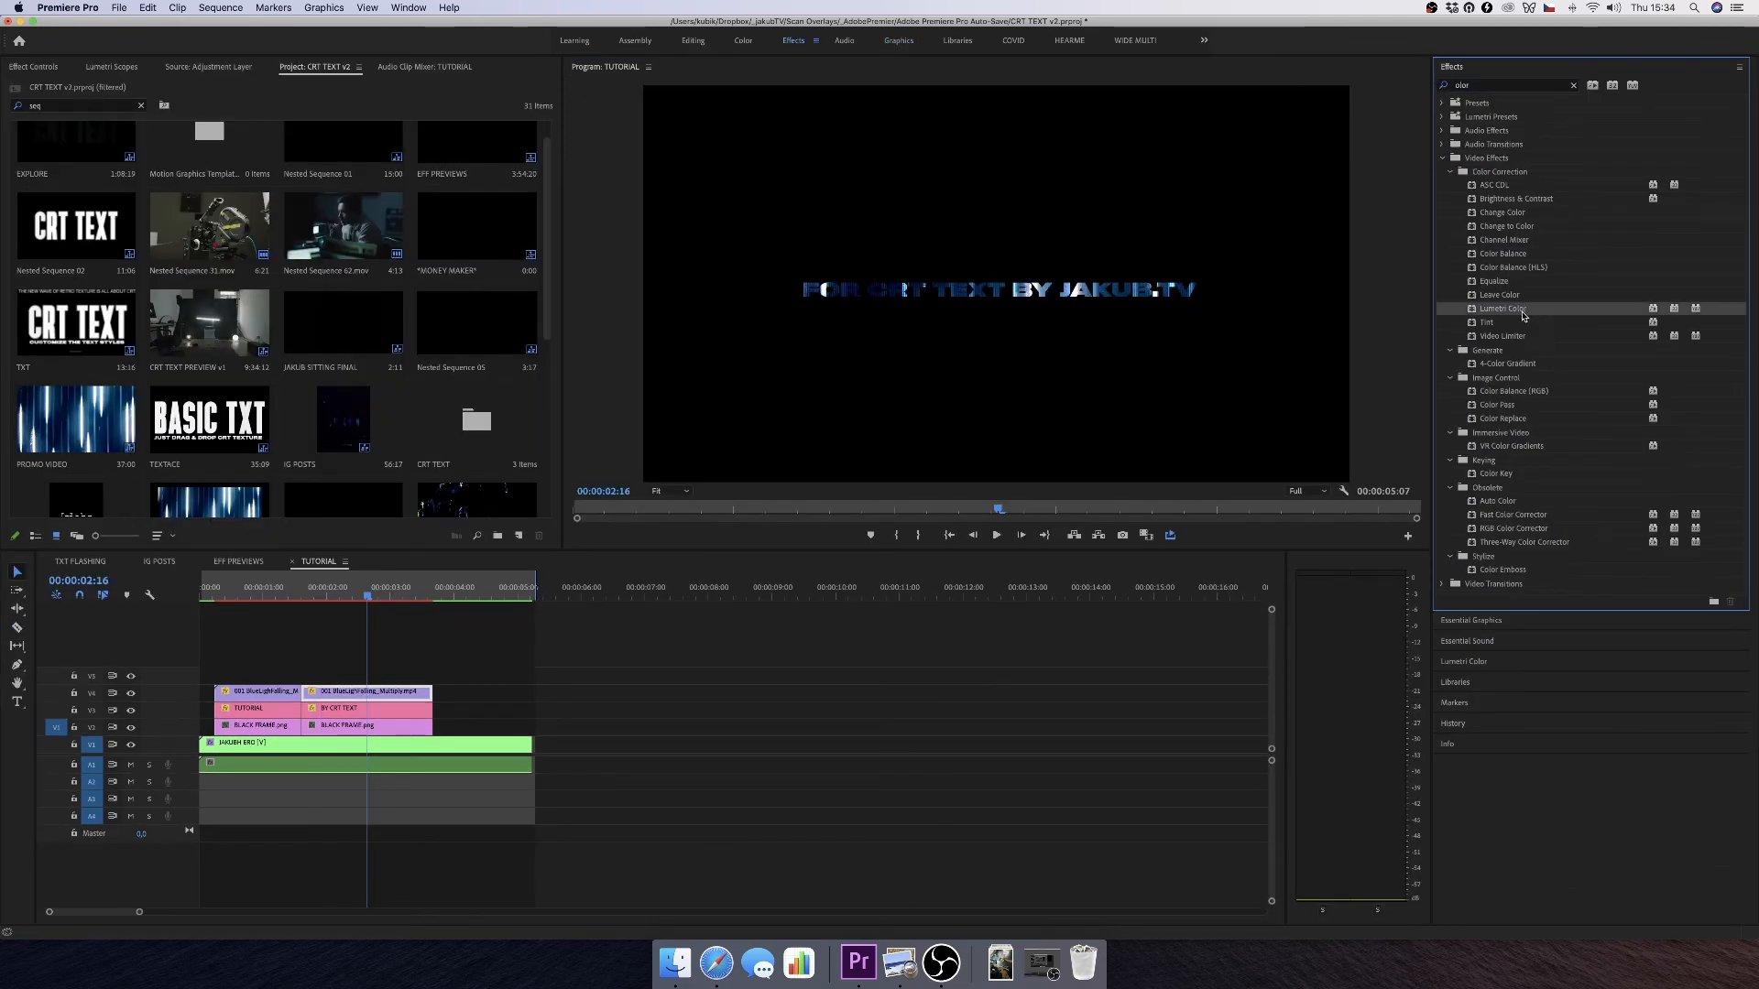
# - Apply Lumetri Color to the blue texture clip and lower its Shadows value
pyautogui.click(370, 693)
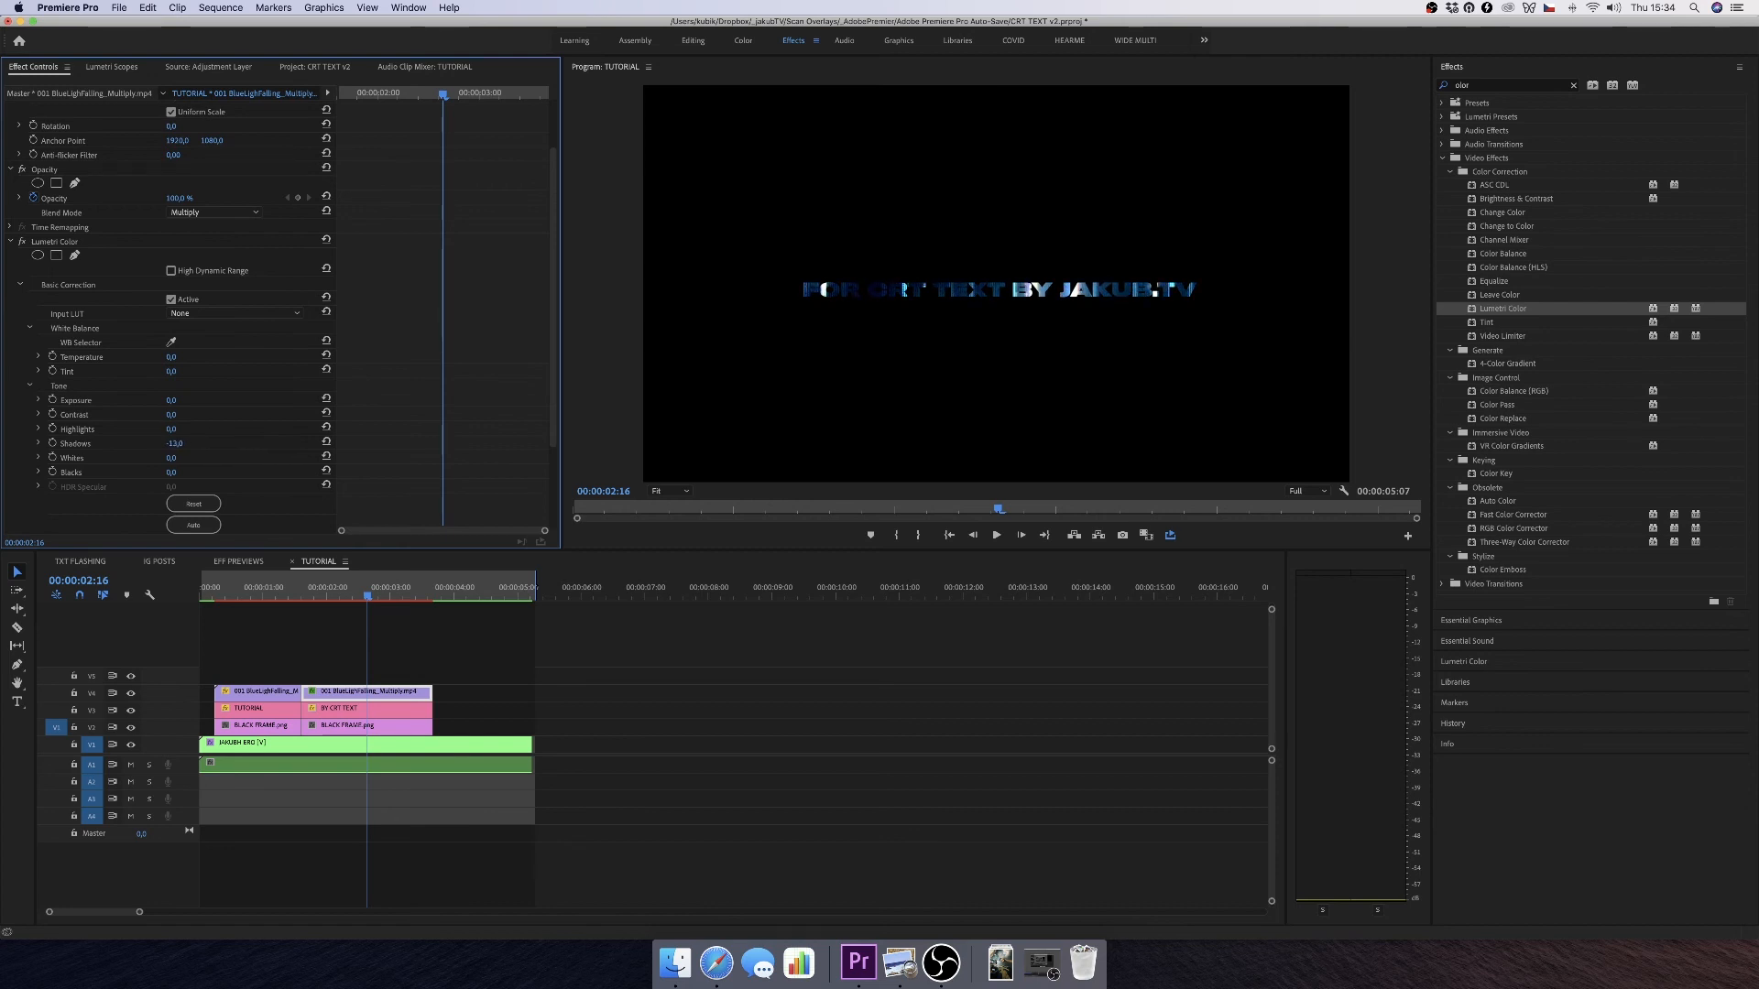
pyautogui.moveTo(176, 441); pyautogui.dragTo(182, 441)
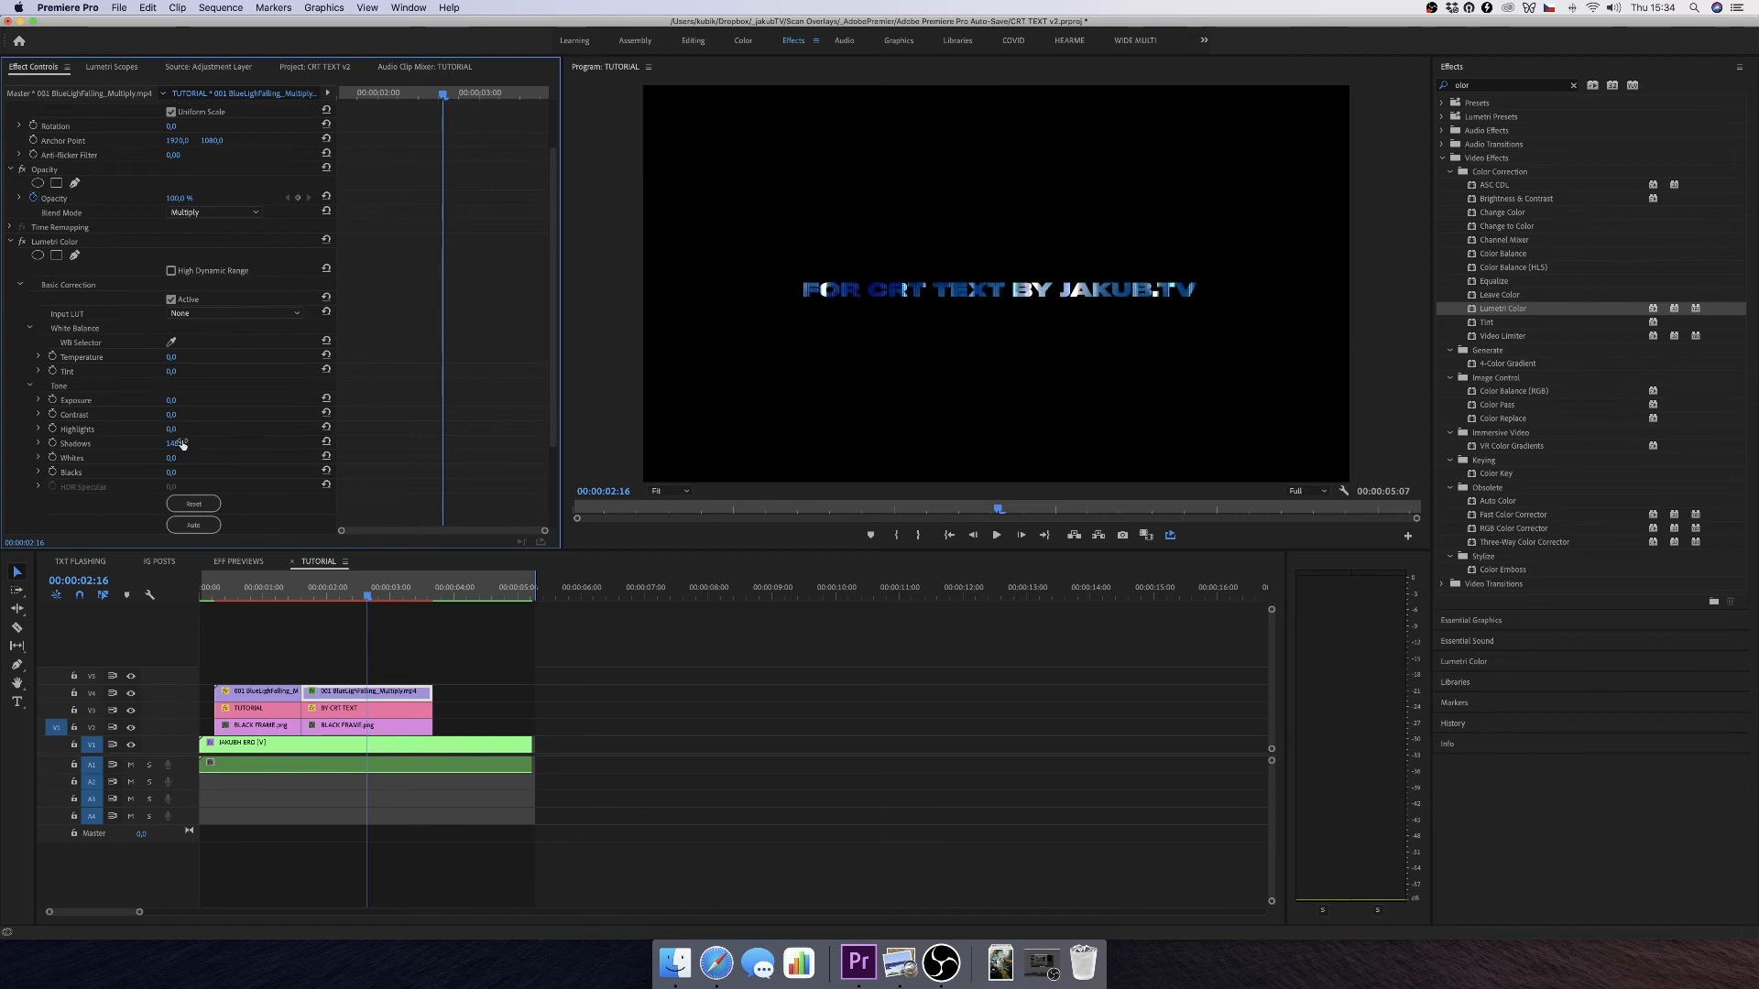
pyautogui.click(241, 743)
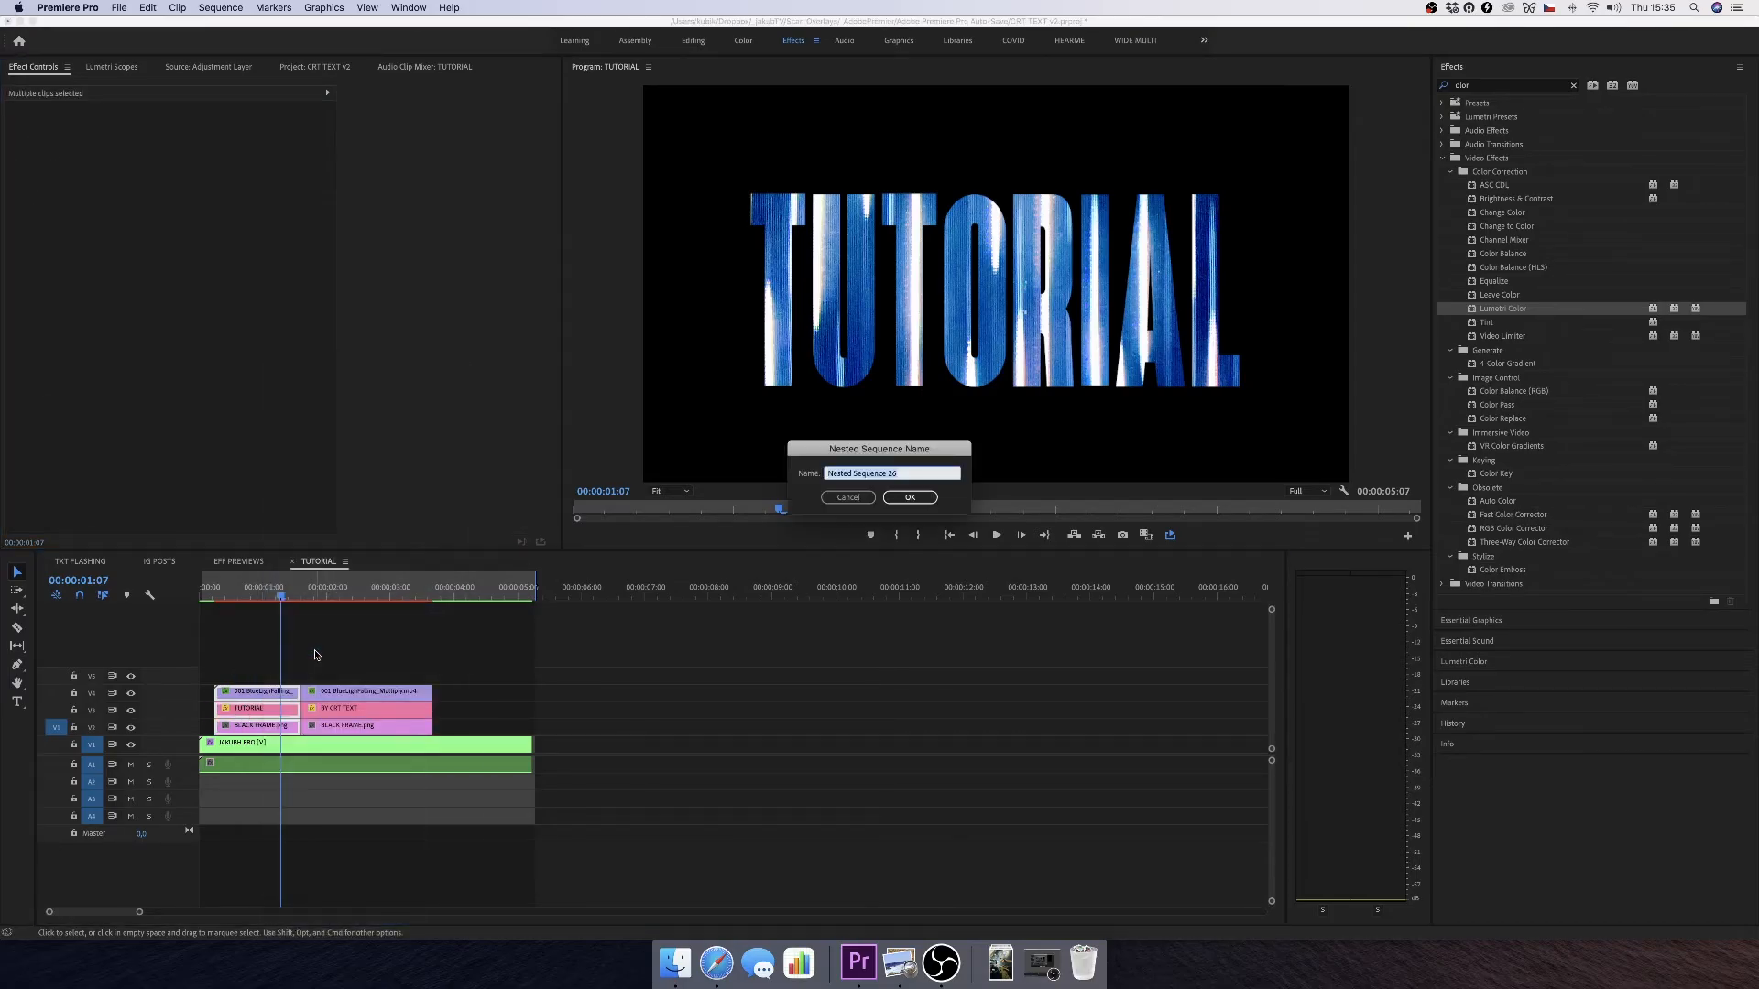
# - Confirm nesting the title clips and set the TUTORIAL nest's Blend Mode to Screen
pyautogui.click(910, 497)
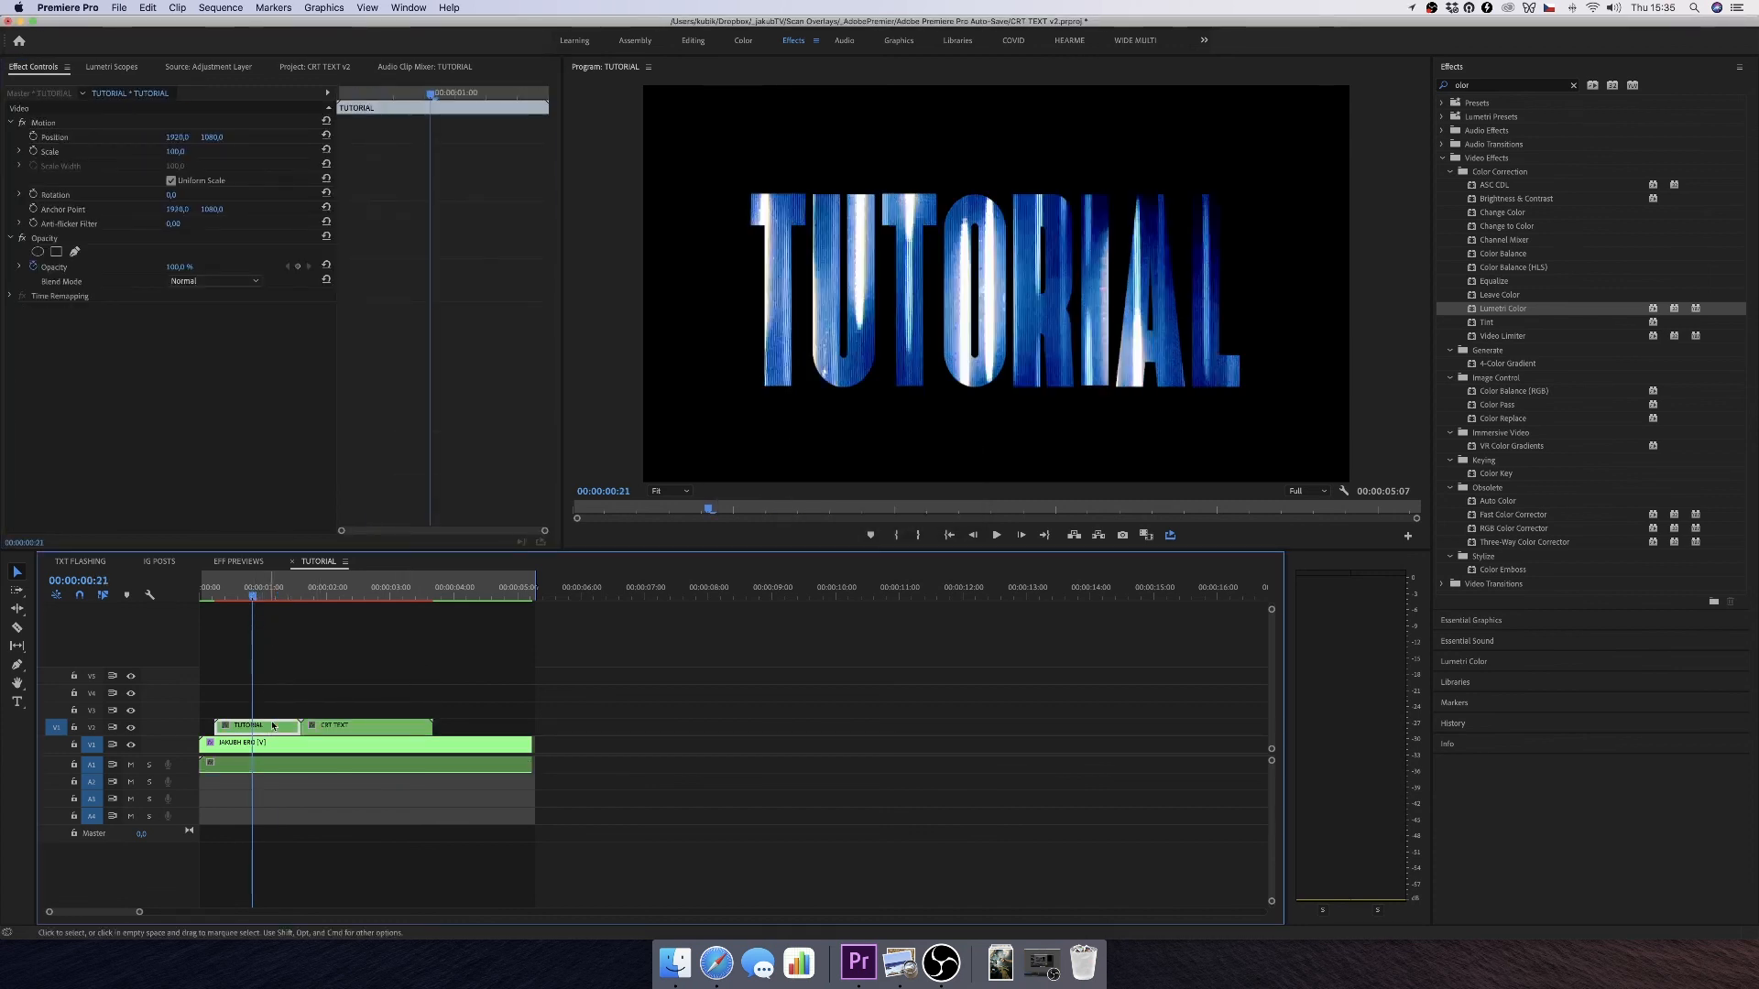
pyautogui.click(213, 281)
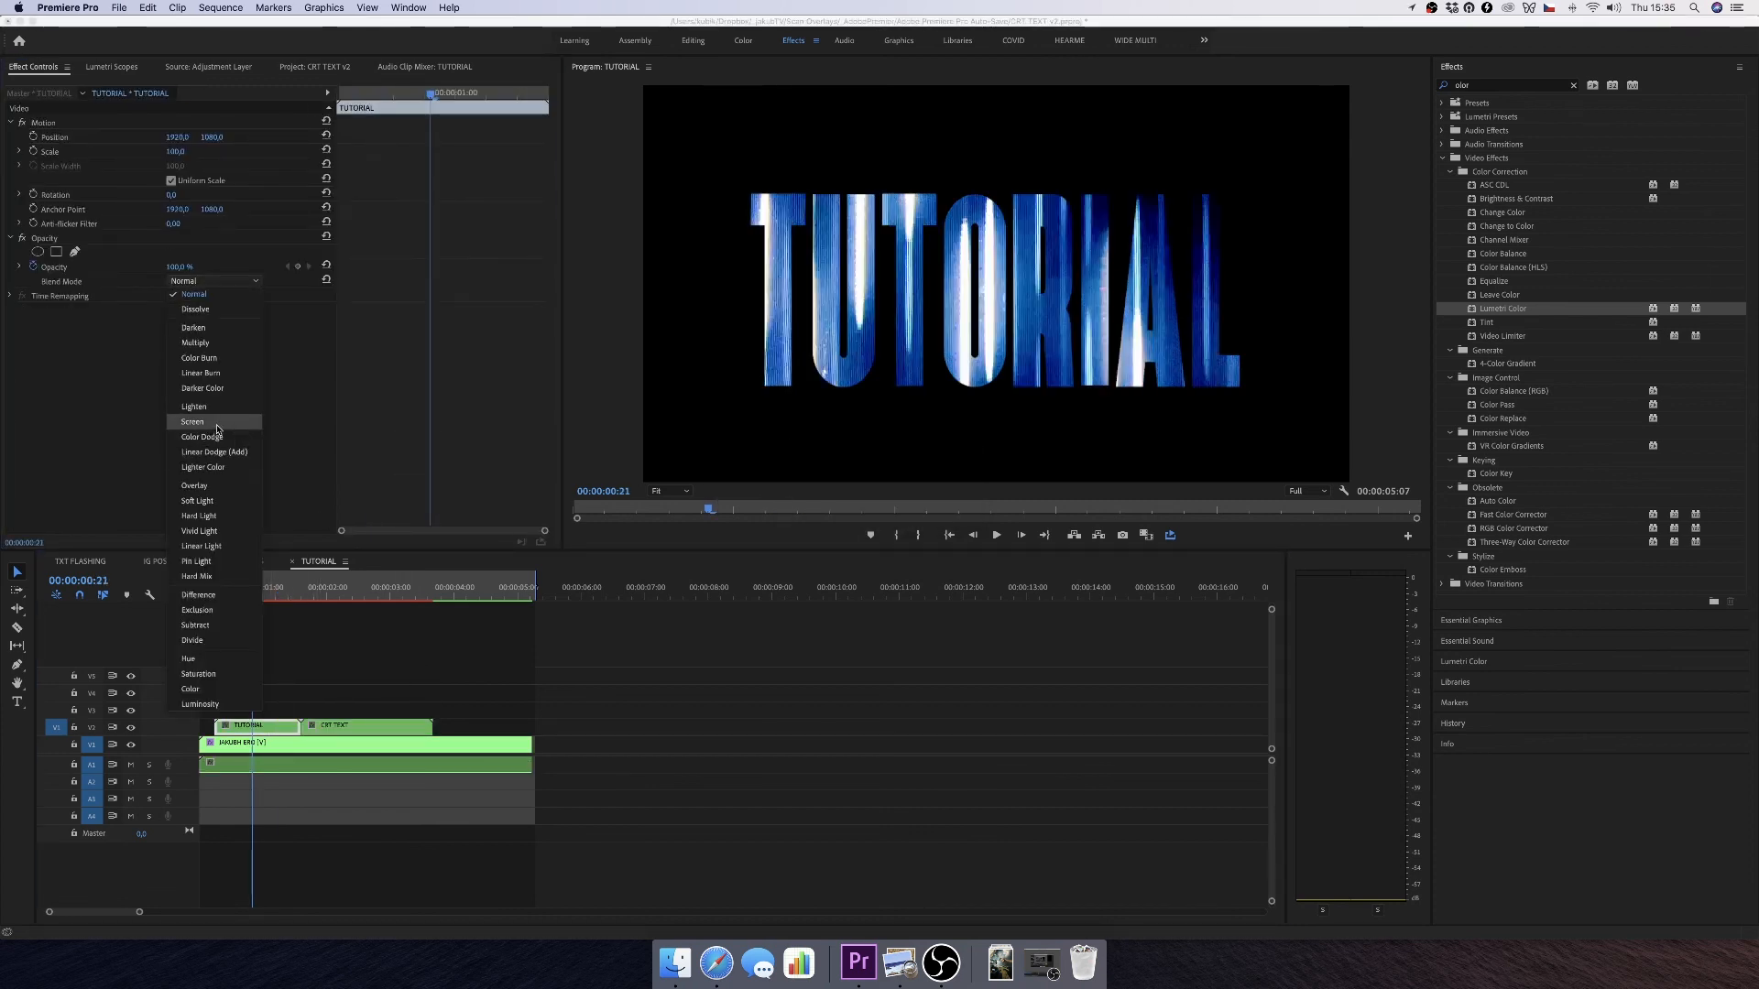
pyautogui.click(194, 421)
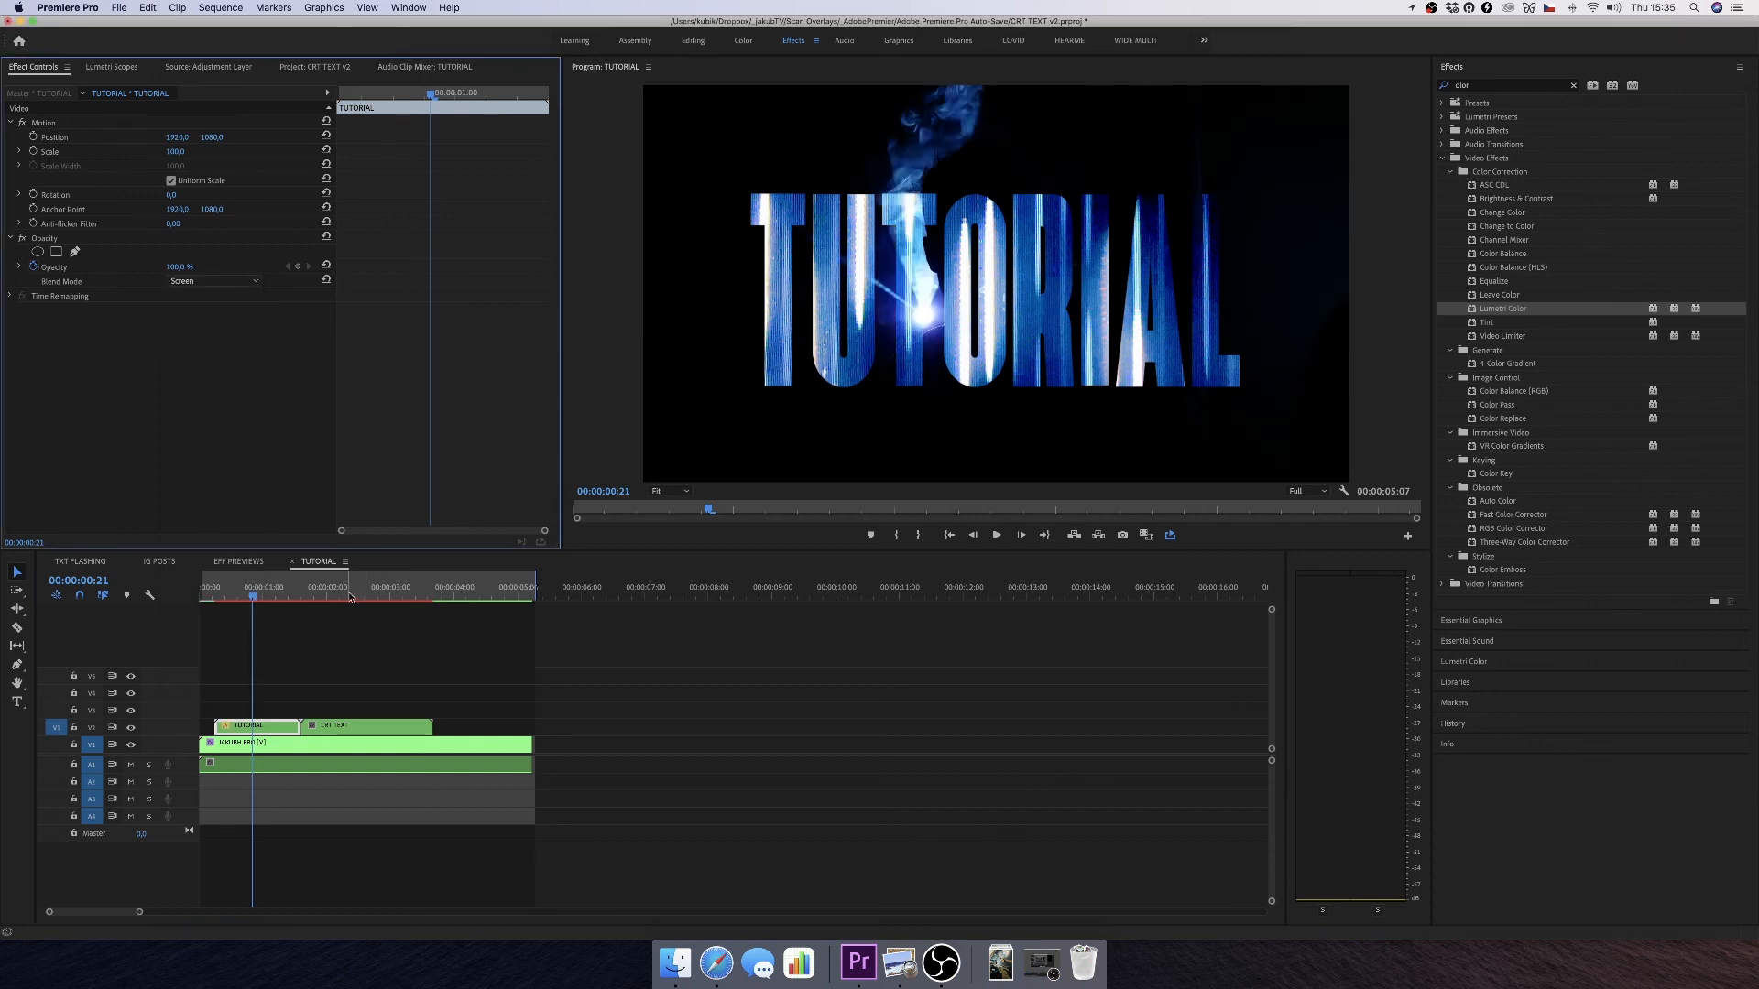
pyautogui.click(213, 280)
pyautogui.write('channel')
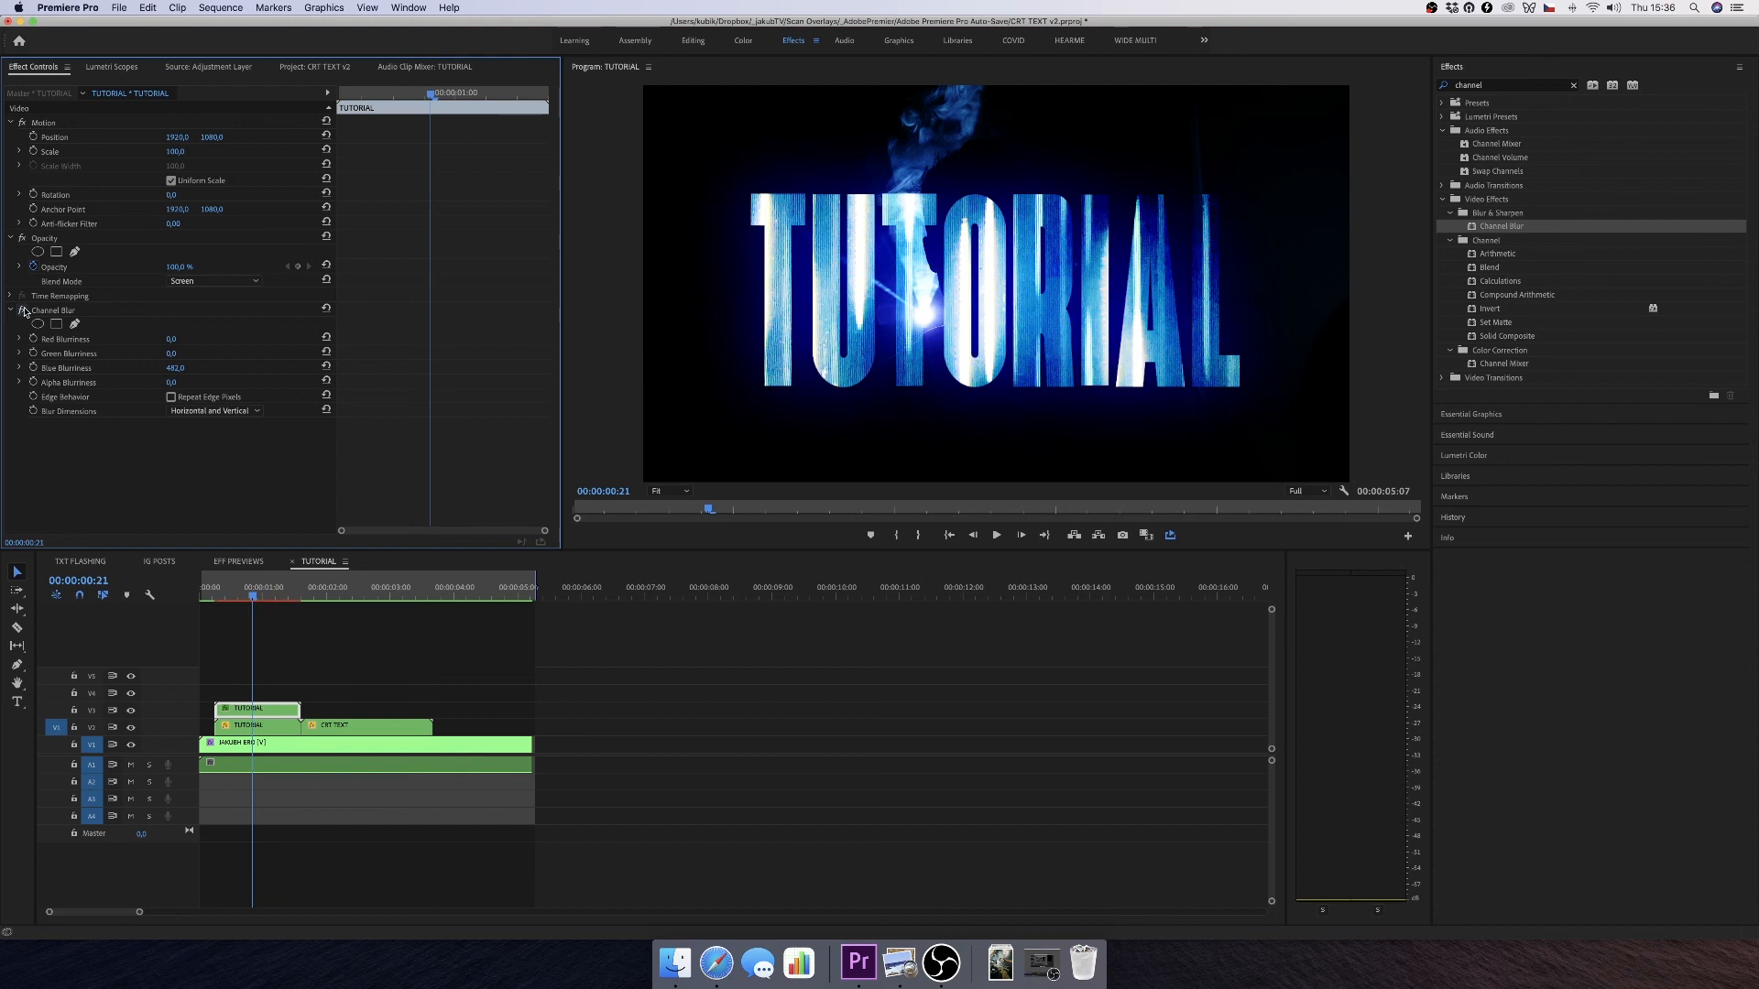
# - Raise Channel Blur's Blue Blurriness to about 482 on the duplicate TUTORIAL nest
pyautogui.moveTo(176, 368); pyautogui.dragTo(179, 368)
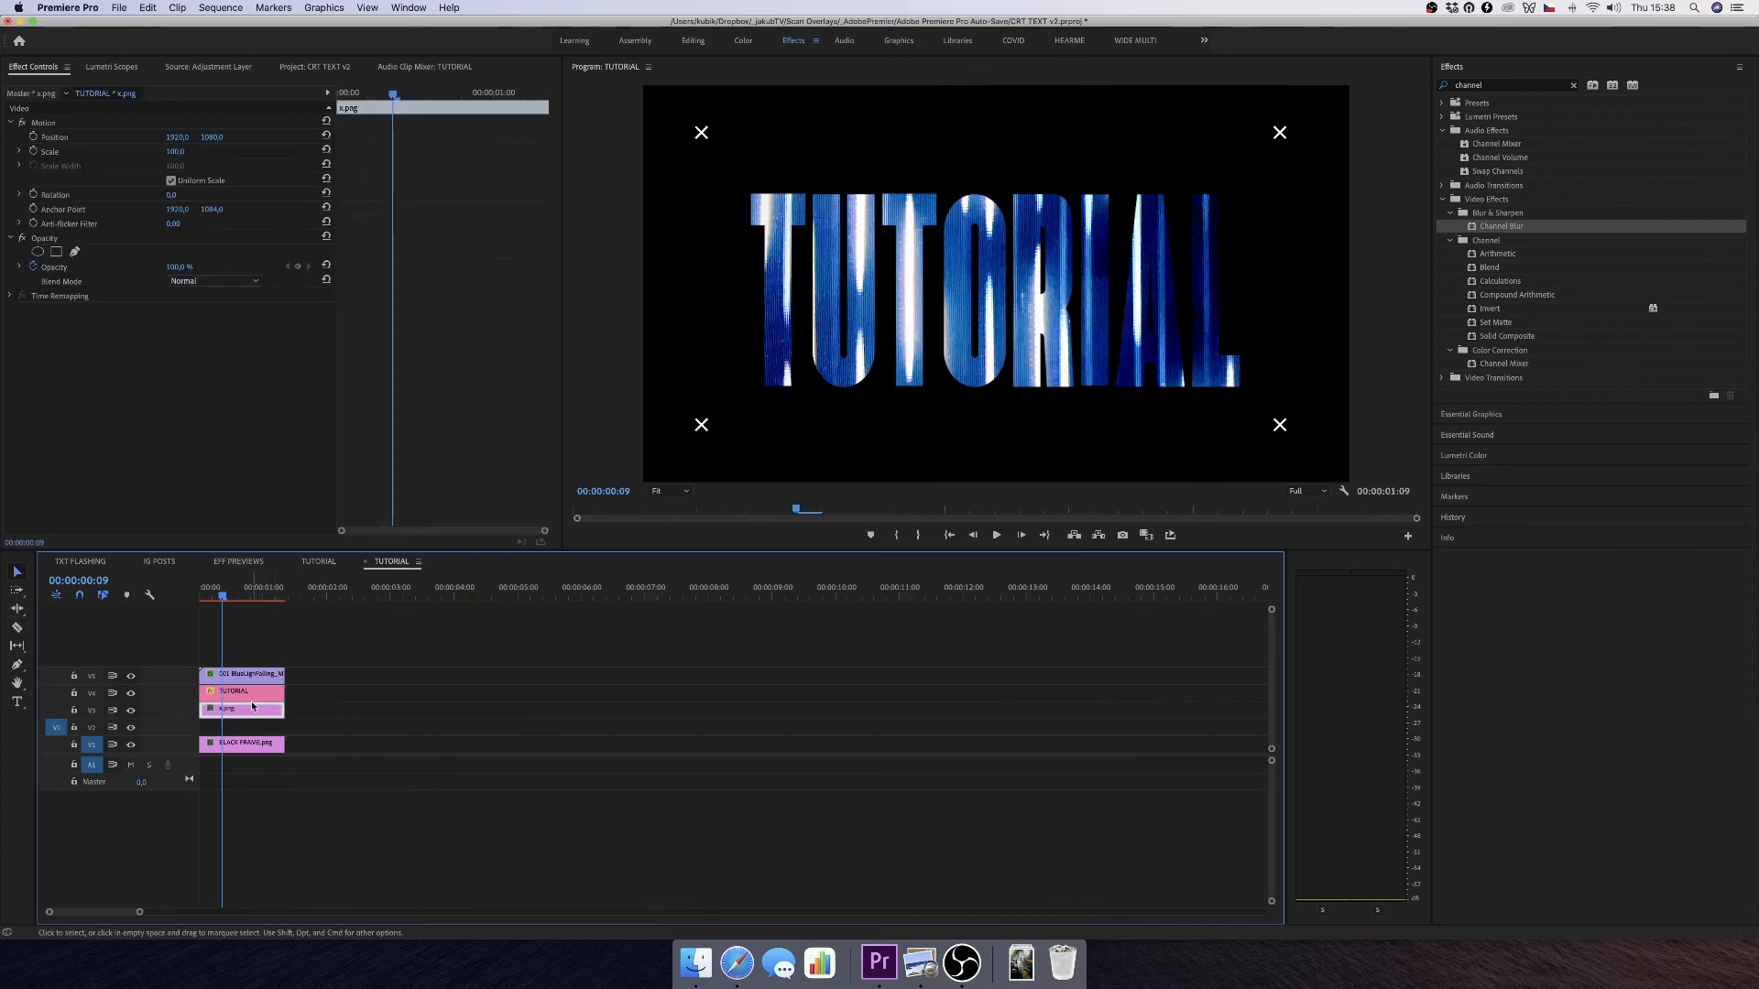
# - Select the corner-cross image layer inside the opened TUTORIAL nest
pyautogui.click(241, 674)
pyautogui.write('inv')
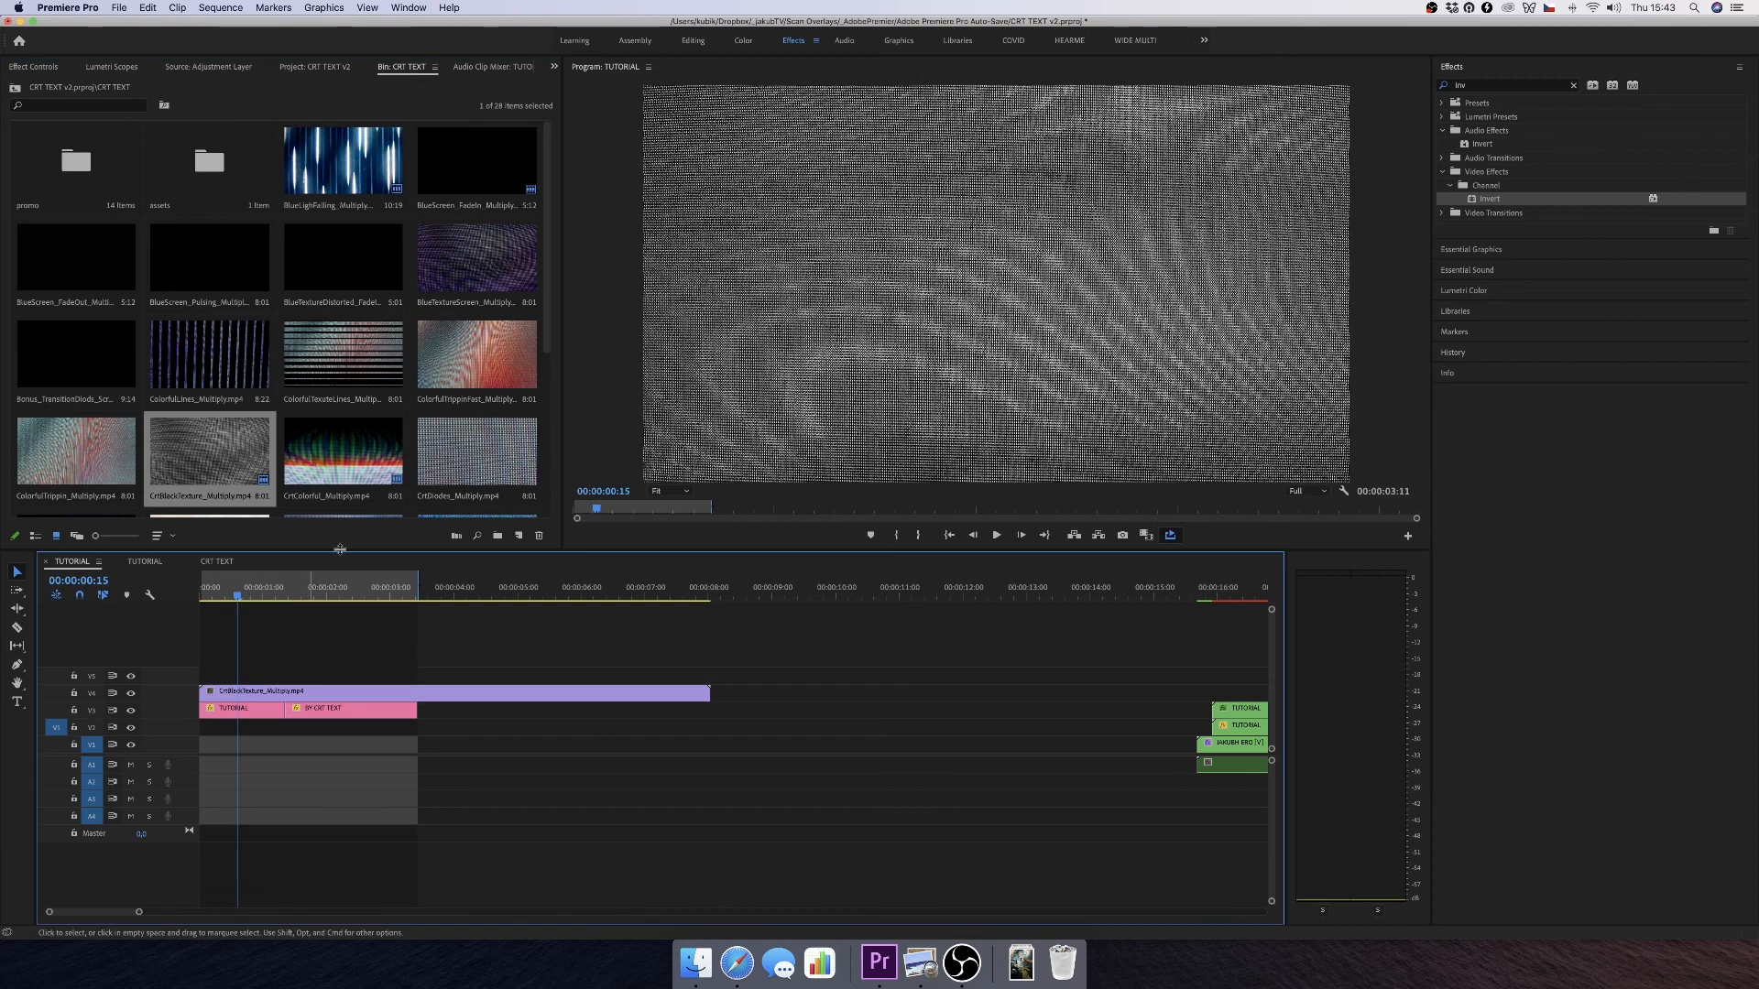
# - Scroll the panel while placing CrtBlackTexture_Multiply.mp4 above the title clips
pyautogui.scroll(-3)
pyautogui.write('drop')
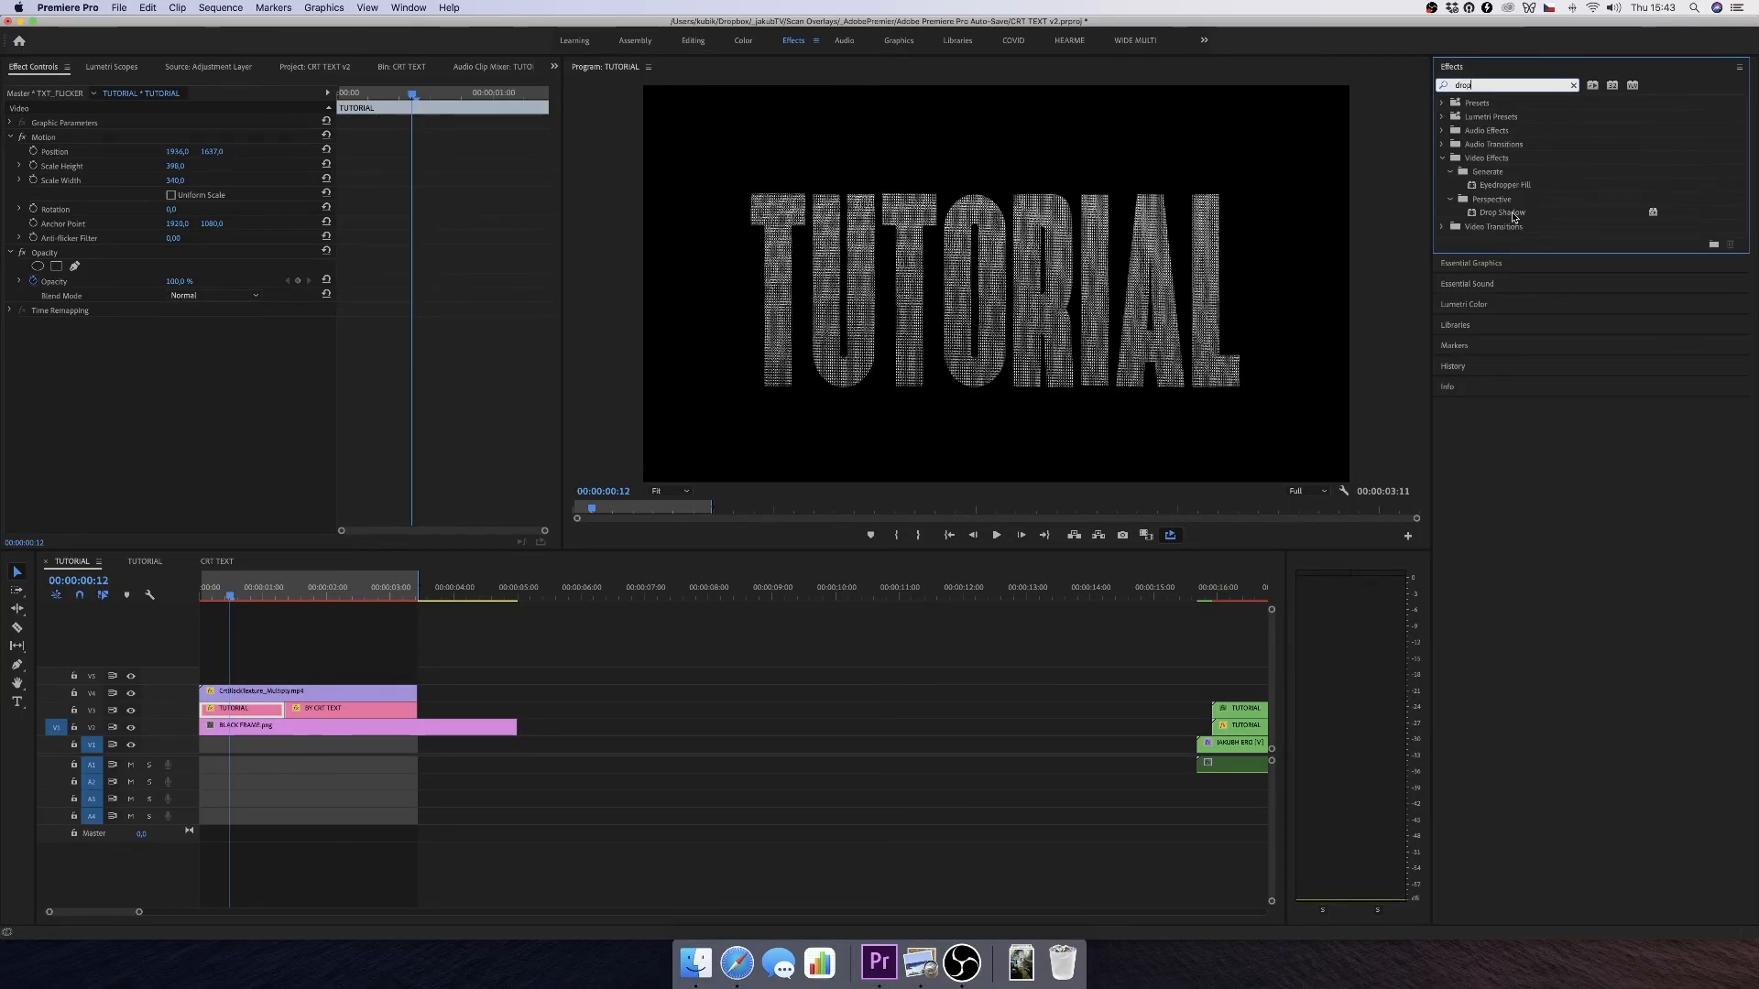
# - Add a Drop Shadow to the title: white, 12% opacity, with increased softness
pyautogui.click(171, 354)
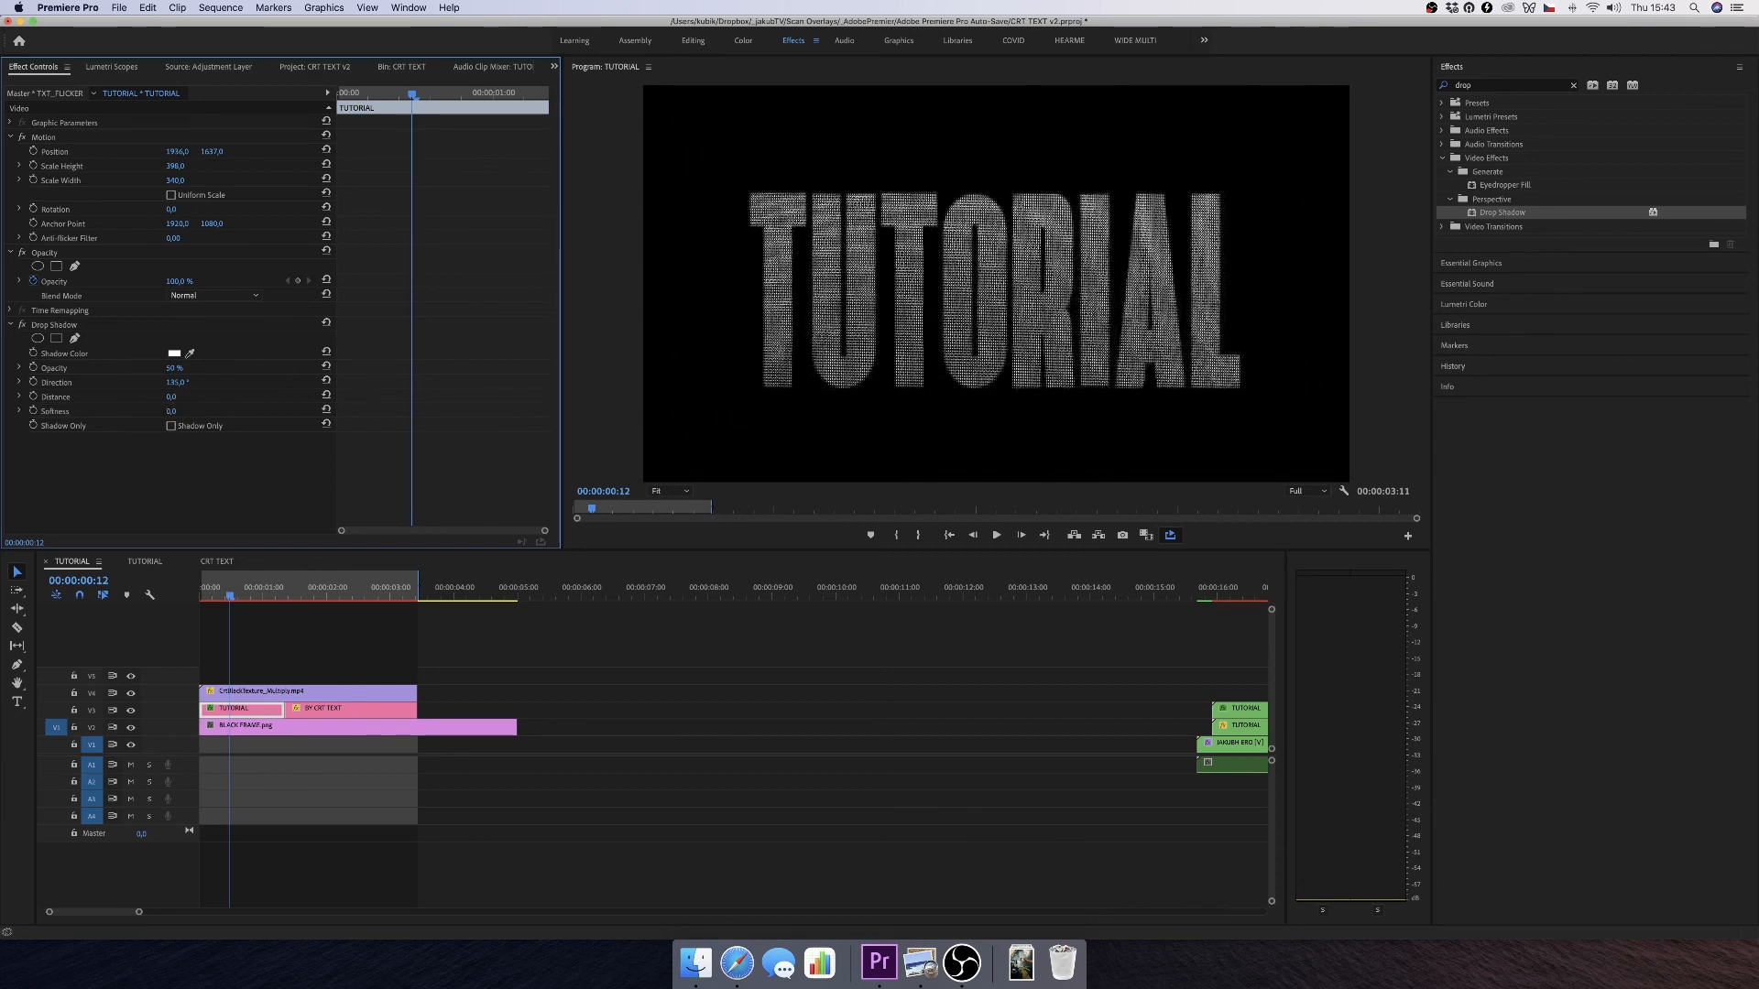
pyautogui.click(171, 410)
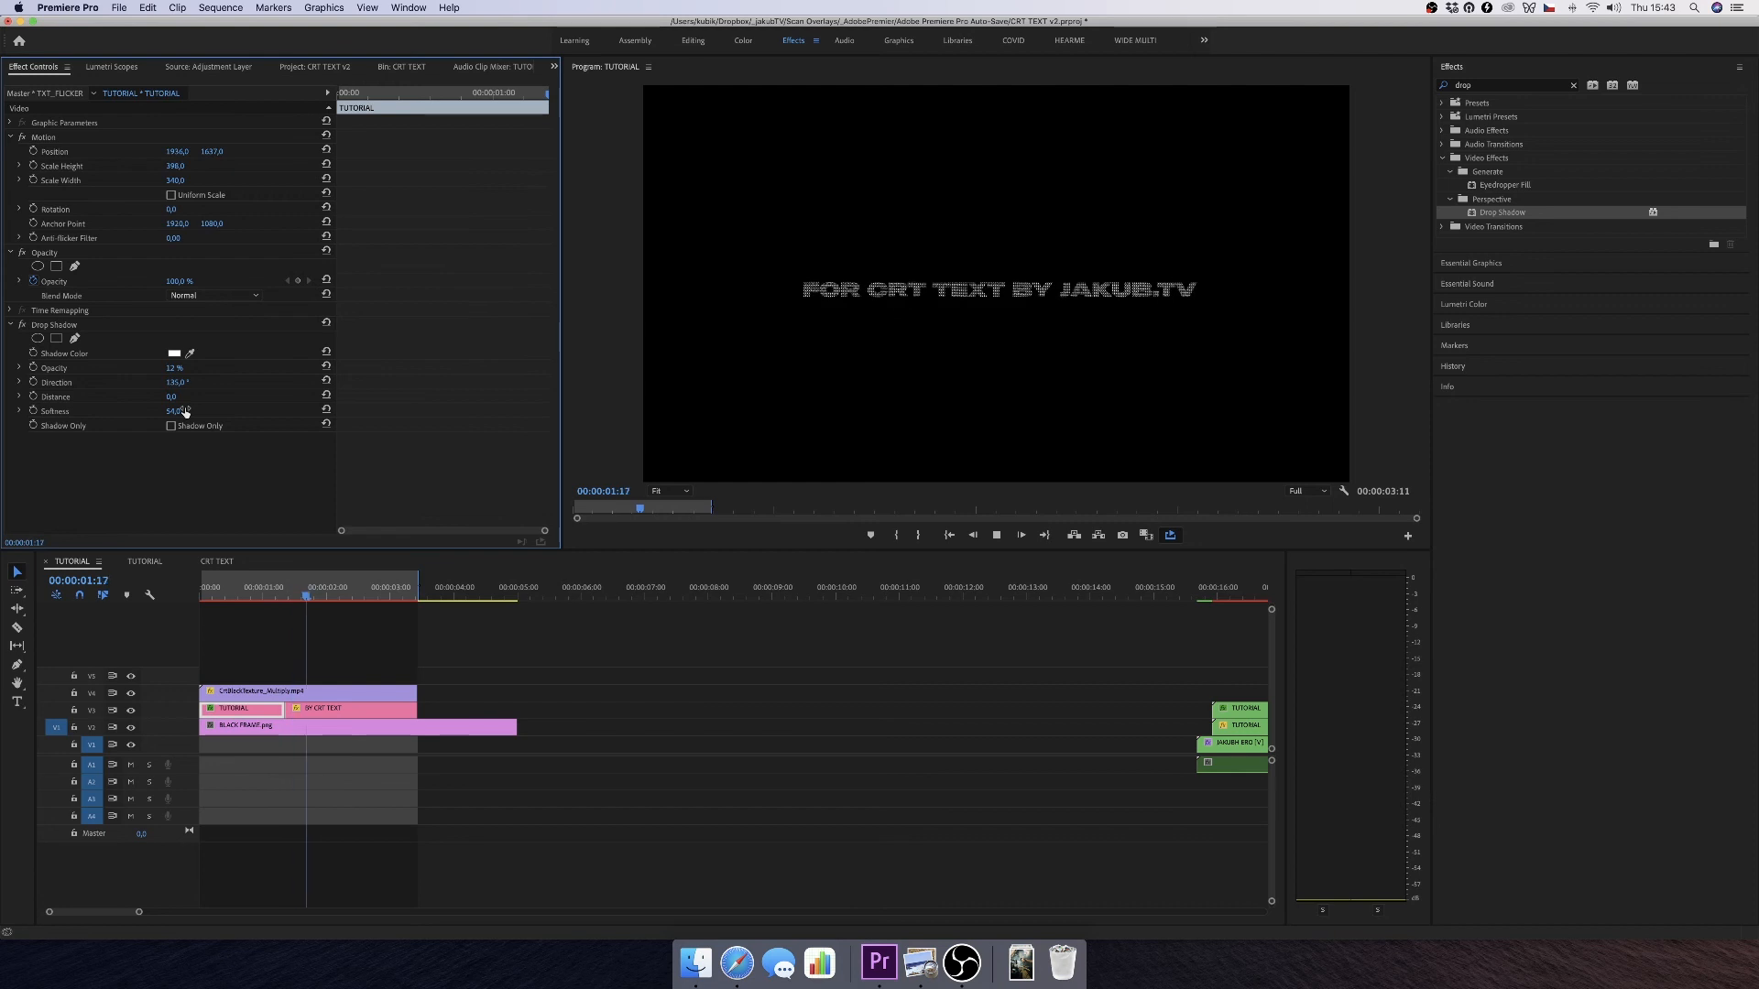
pyautogui.click(348, 708)
pyautogui.write('RGB')
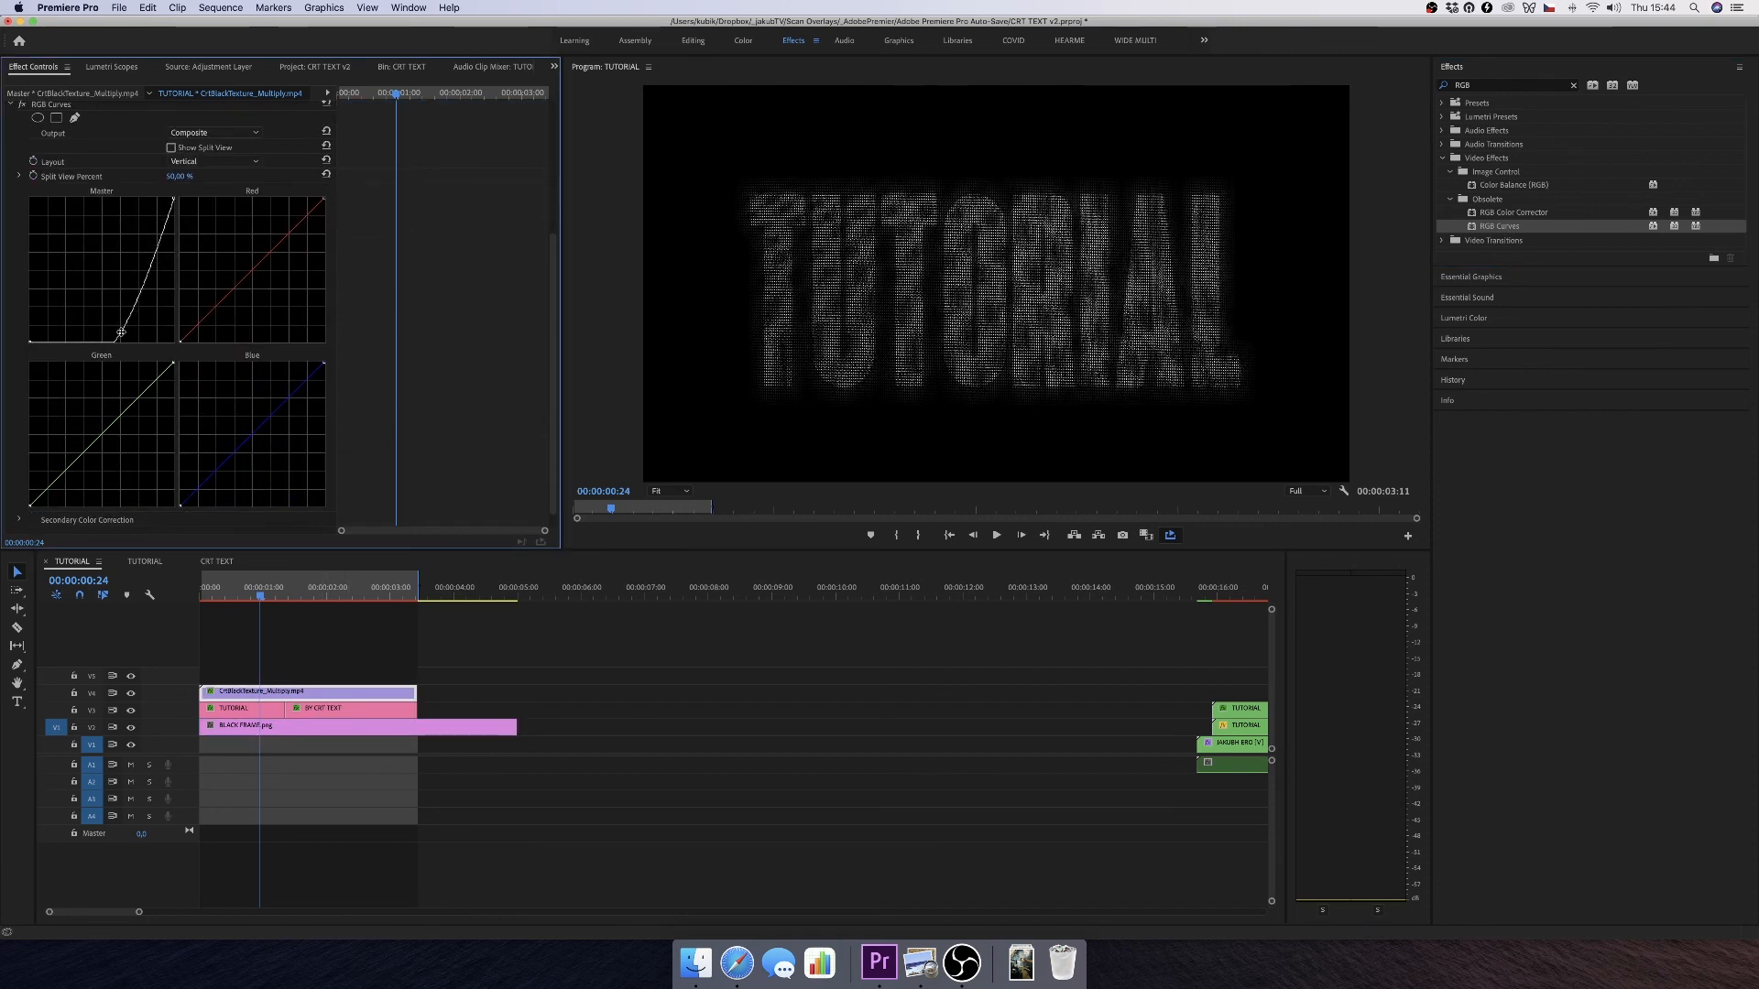
# - Drag the CRT texture's RGB Curves master curve points up for brightness and contrast
pyautogui.moveTo(121, 333); pyautogui.dragTo(86, 306)
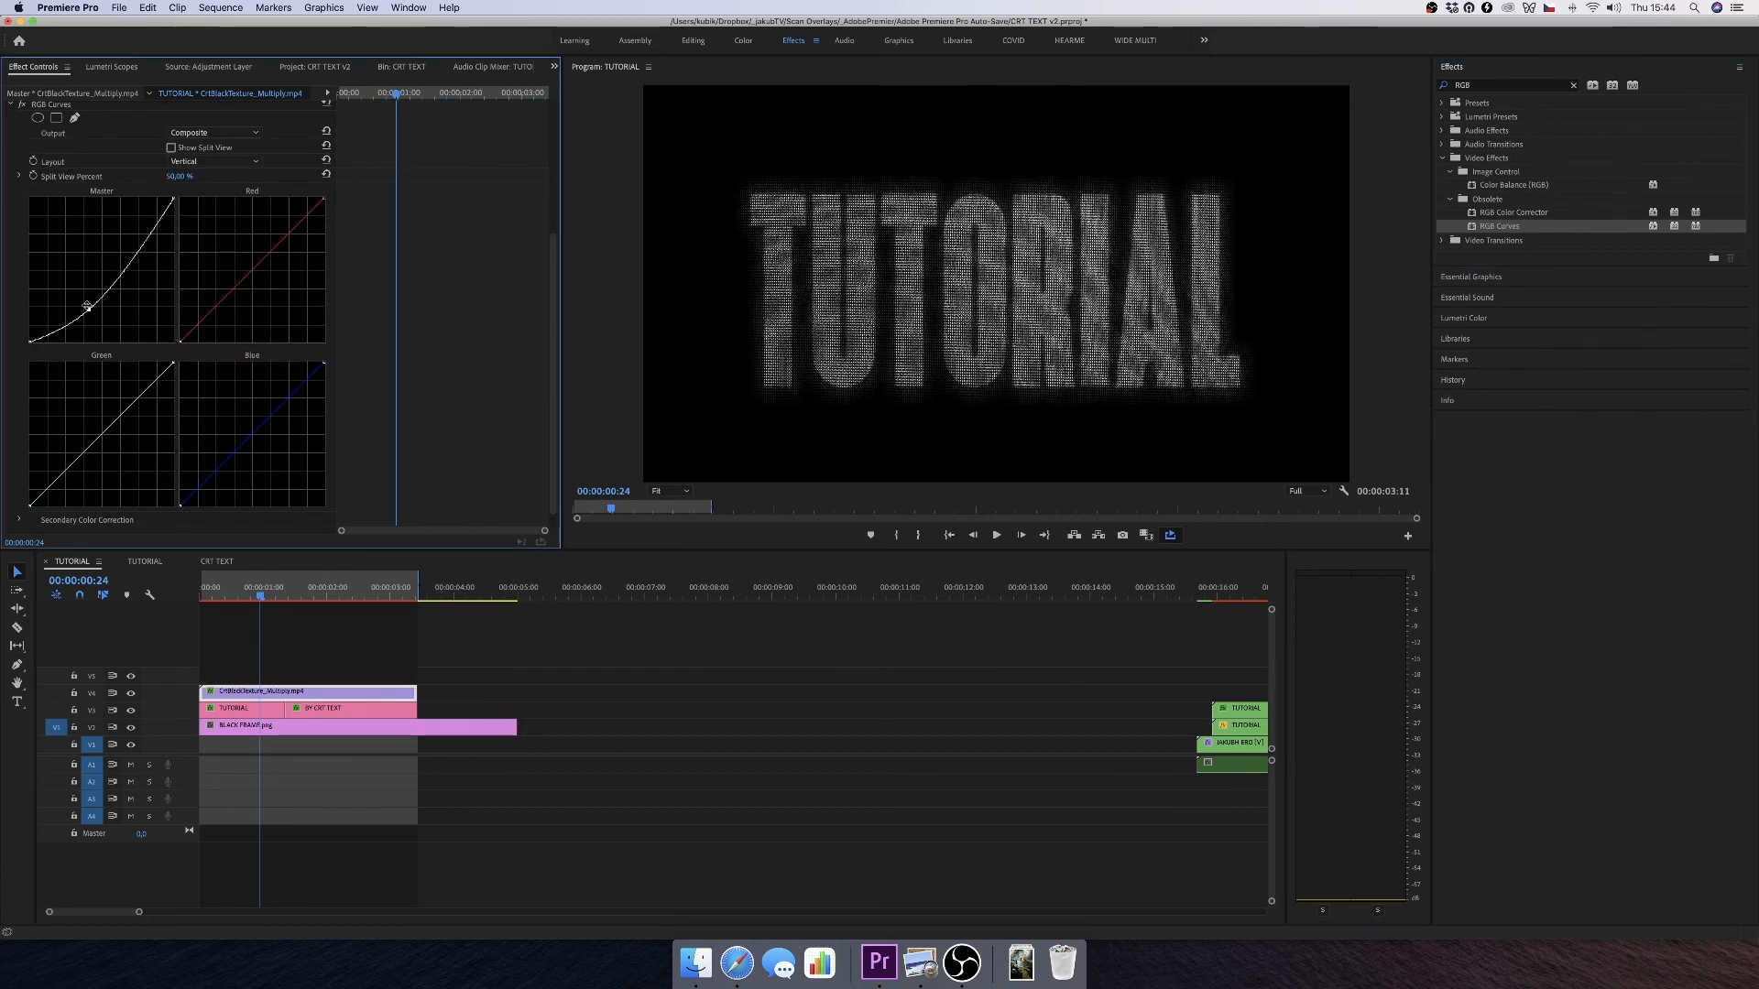
pyautogui.moveTo(84, 306); pyautogui.dragTo(141, 300)
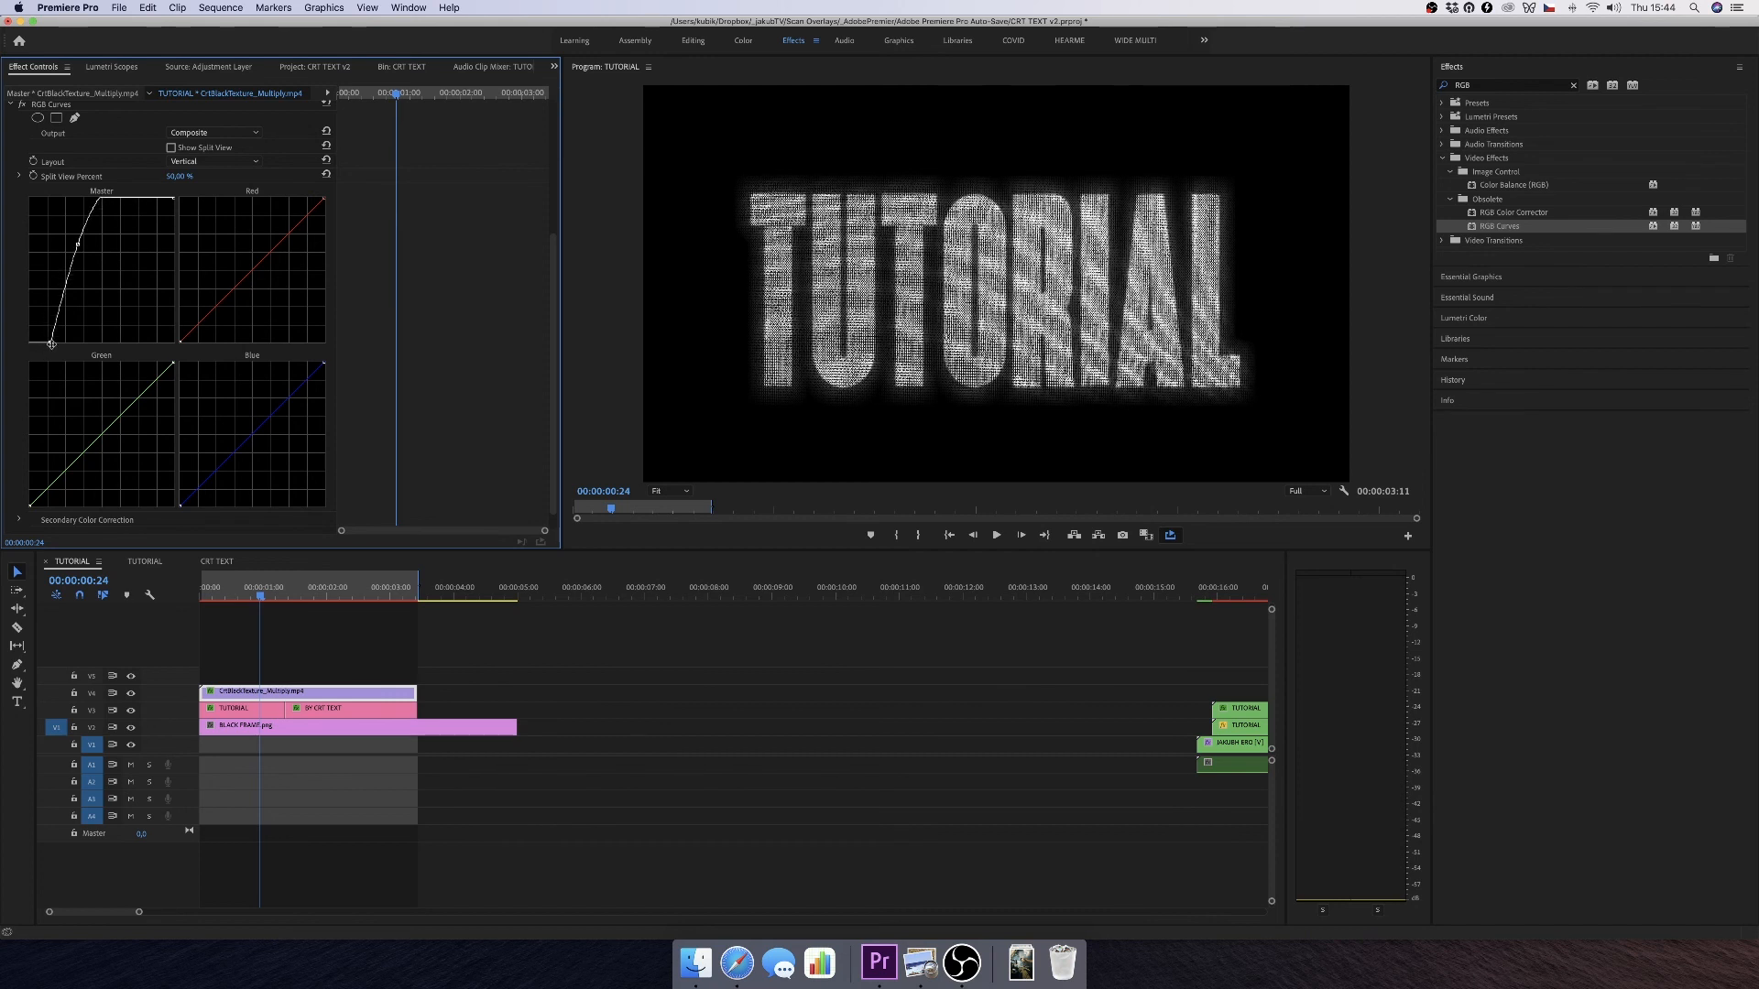
pyautogui.moveTo(51, 342); pyautogui.dragTo(56, 300)
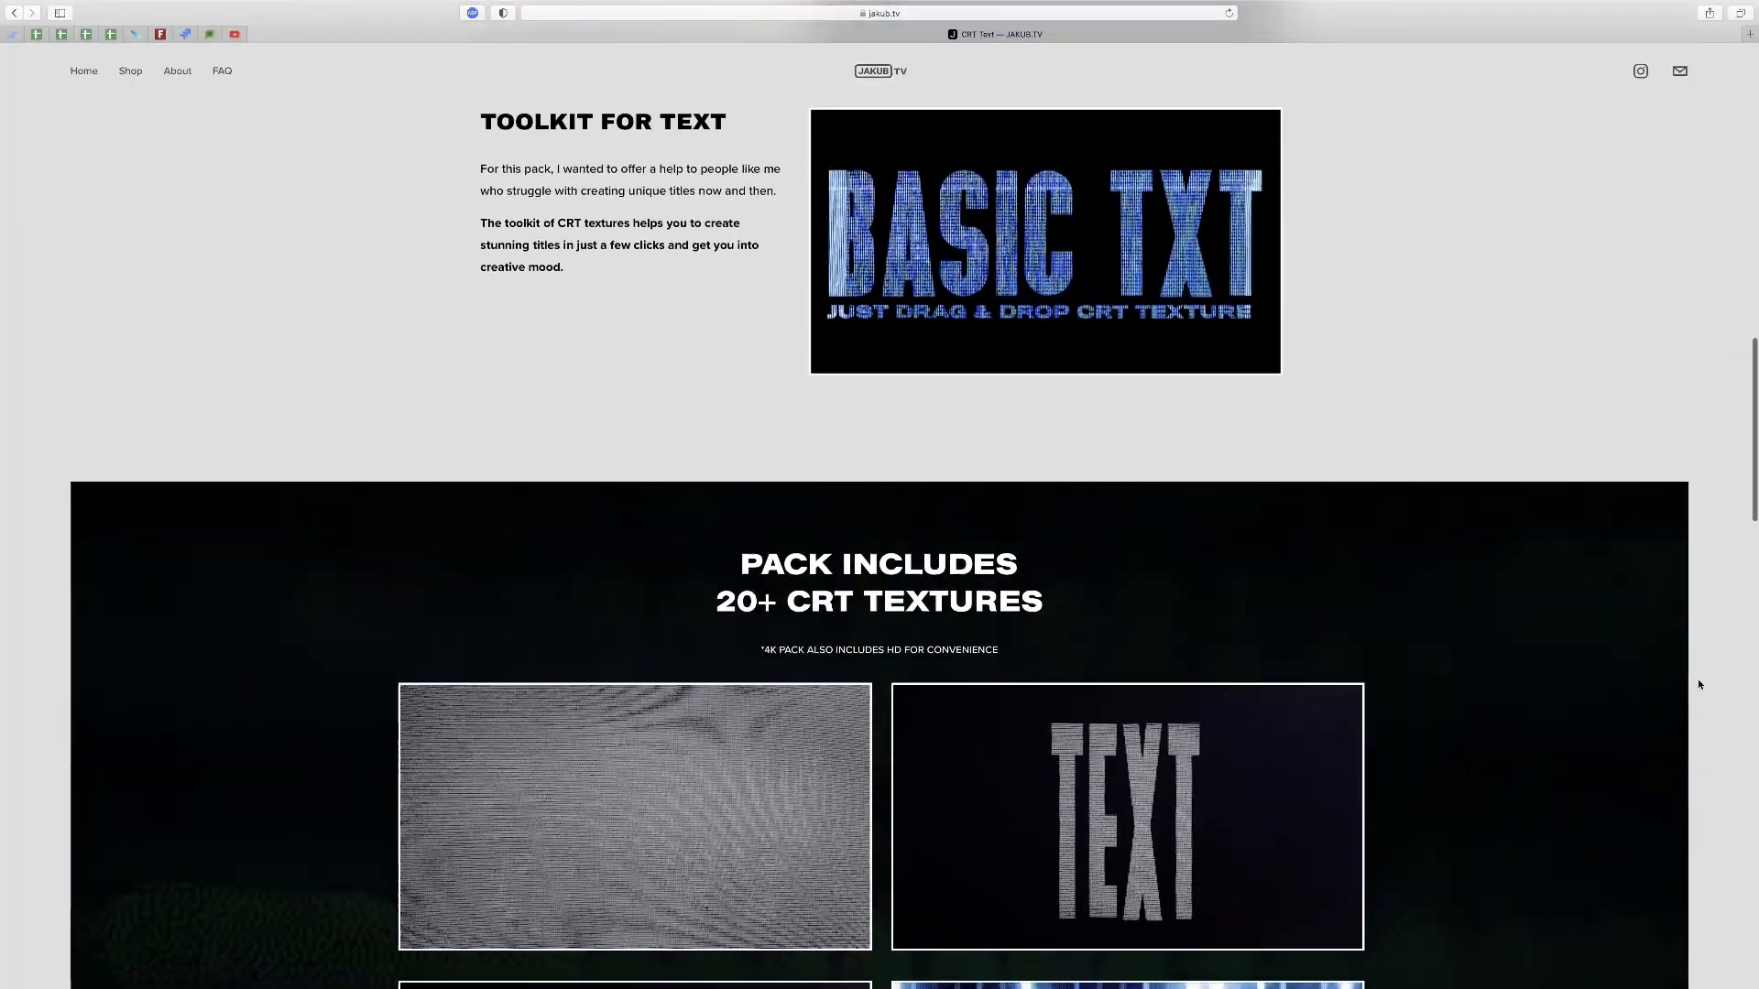
# - Scroll the jakub.tv CRT Text page down to the add-to-cart banner
pyautogui.scroll(-3)
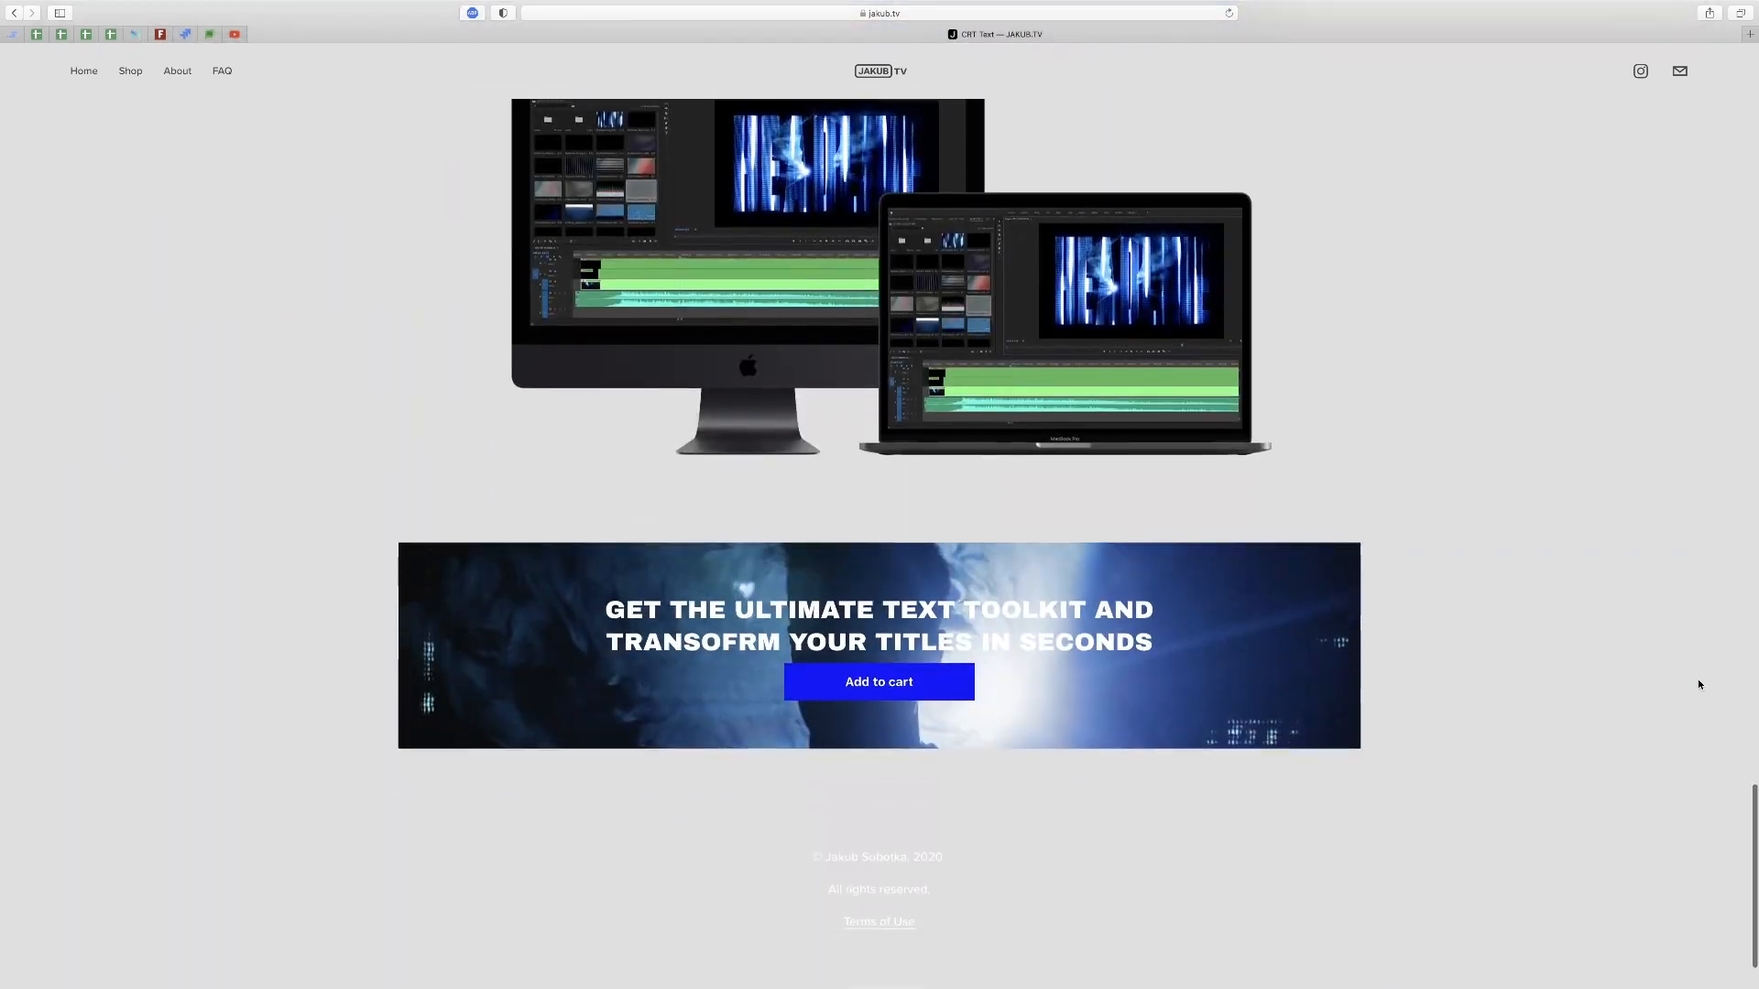